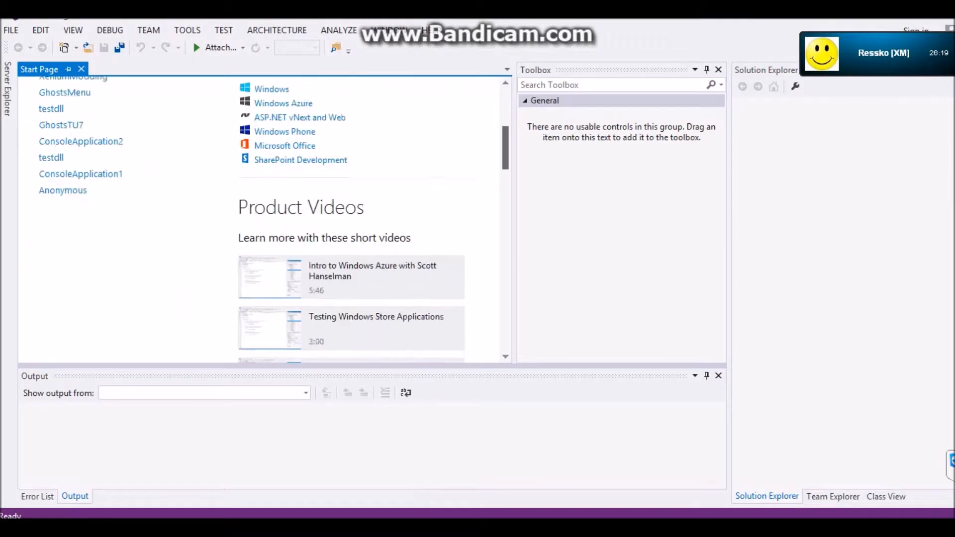
# Create a new Visual C# Windows Forms Application project, WindowsFormsApplication1, with blank Form1 in the designer
pyautogui.scroll(3)
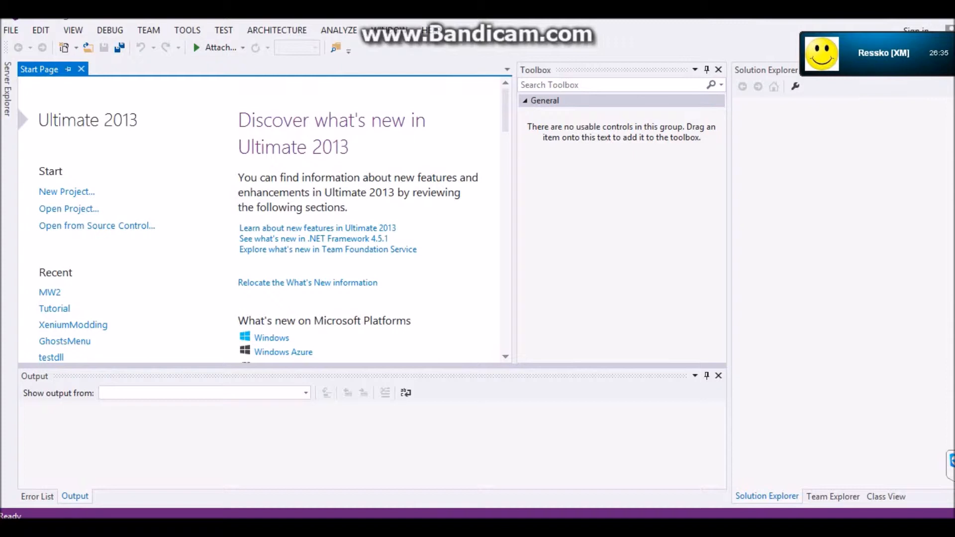
pyautogui.moveTo(67, 191)
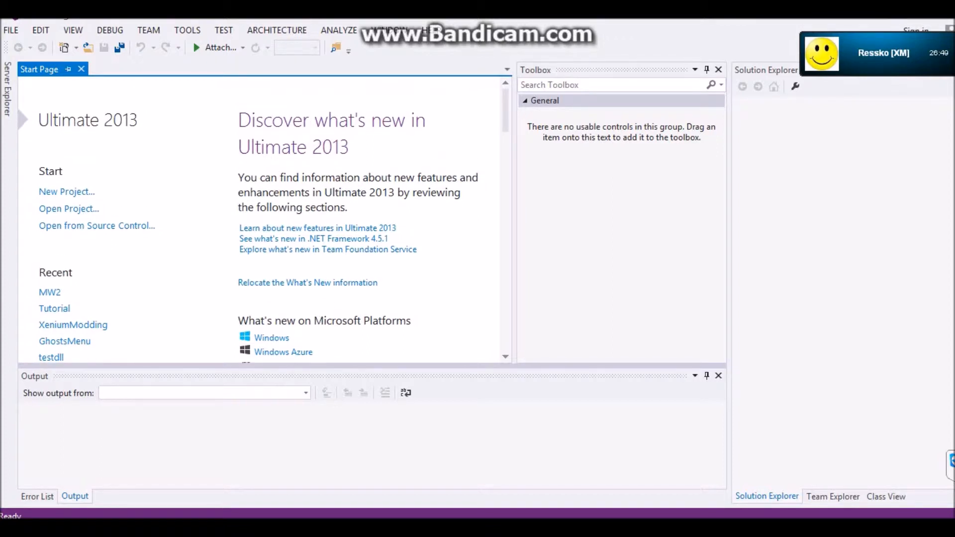
pyautogui.click(67, 191)
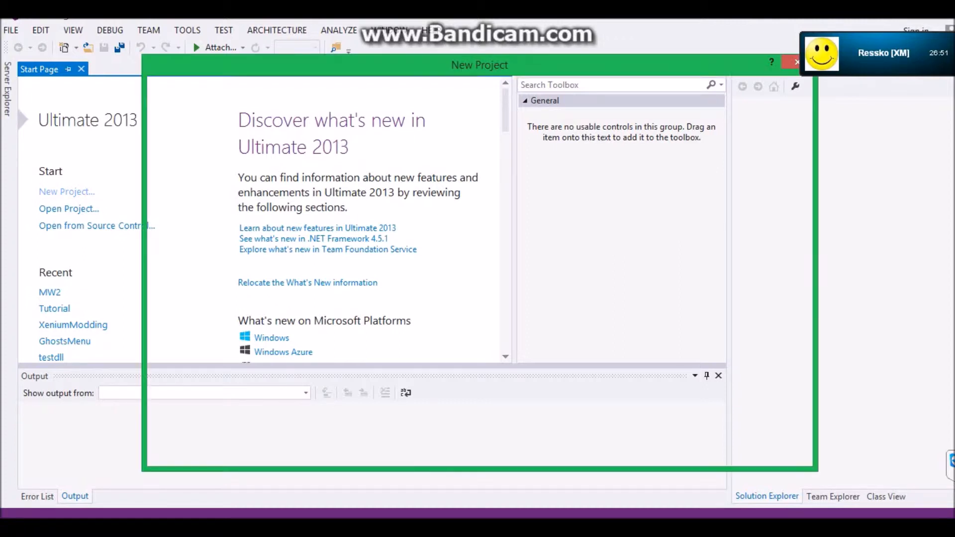
pyautogui.click(67, 191)
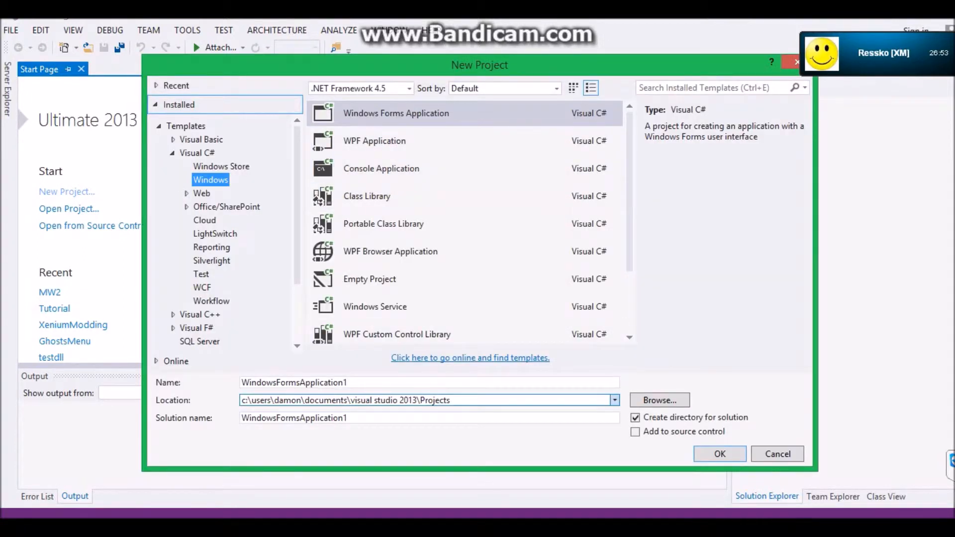
pyautogui.click(427, 382)
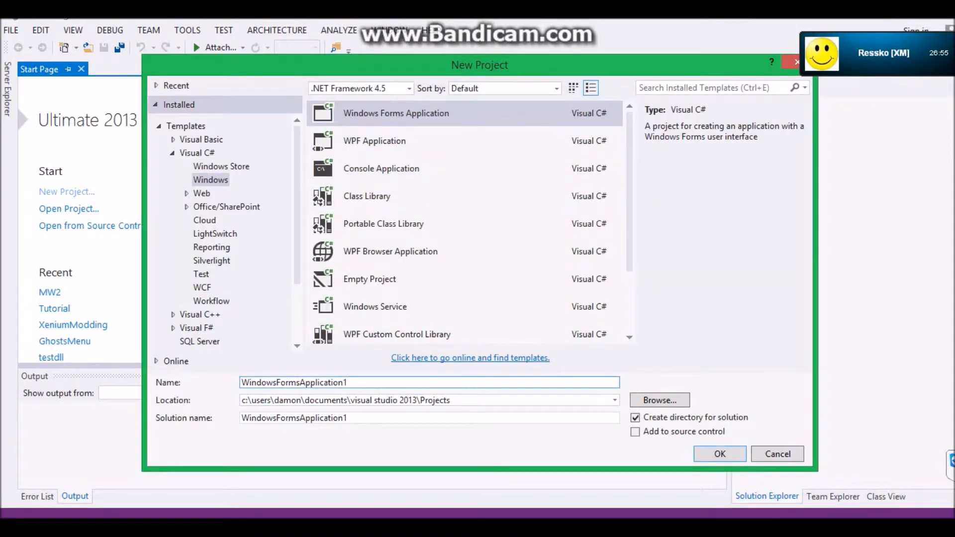
pyautogui.click(720, 454)
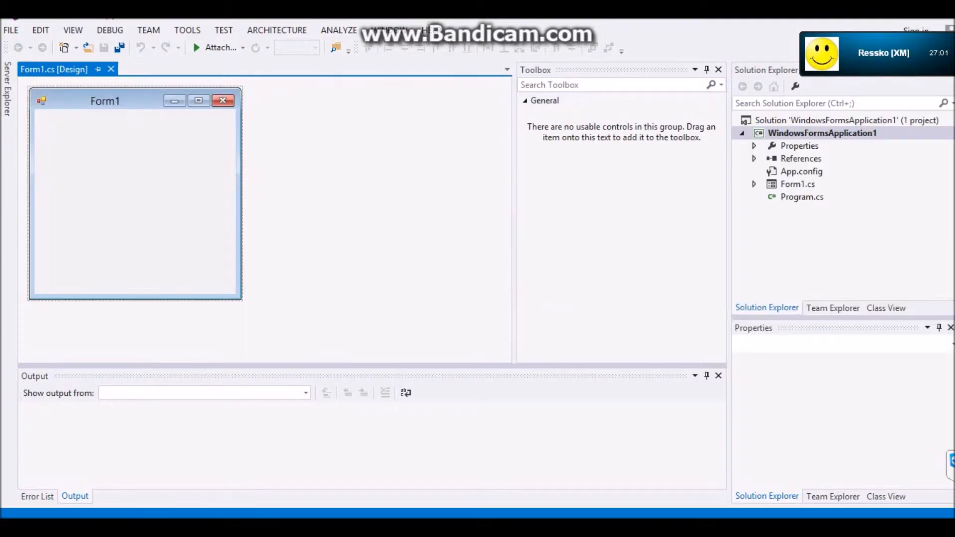
pyautogui.click(134, 195)
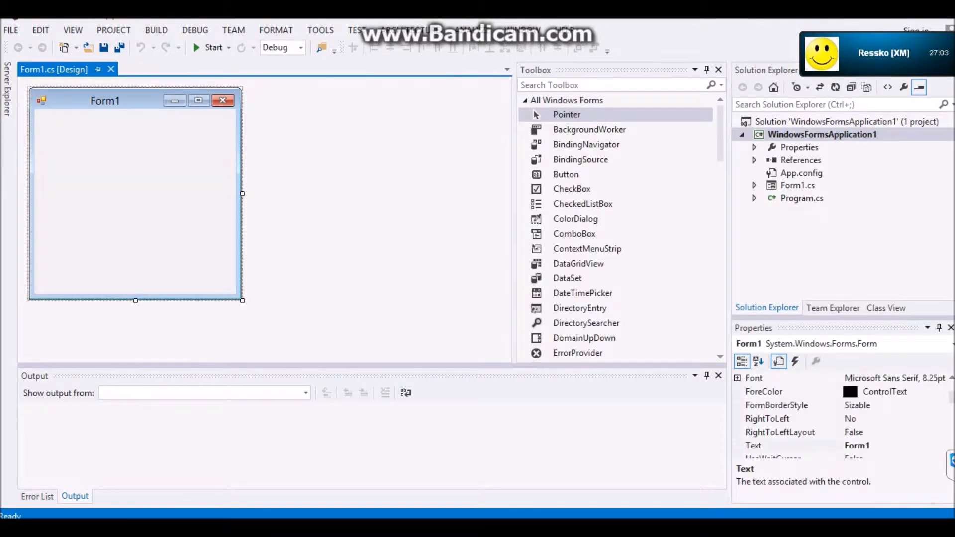
pyautogui.moveTo(565, 173)
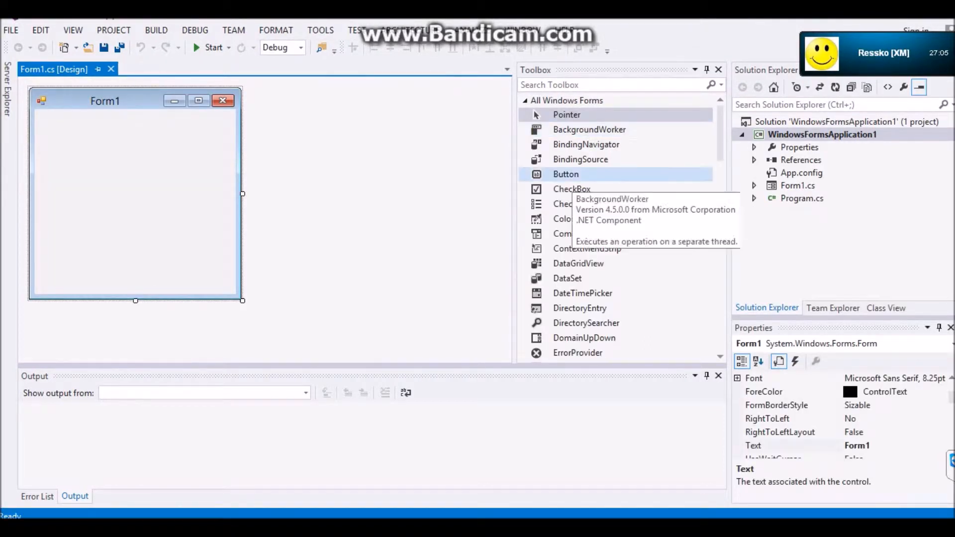
# Add JRPC.dll and xdevkit.dll as project references, then place button1 on Form1
pyautogui.rightClick(800, 159)
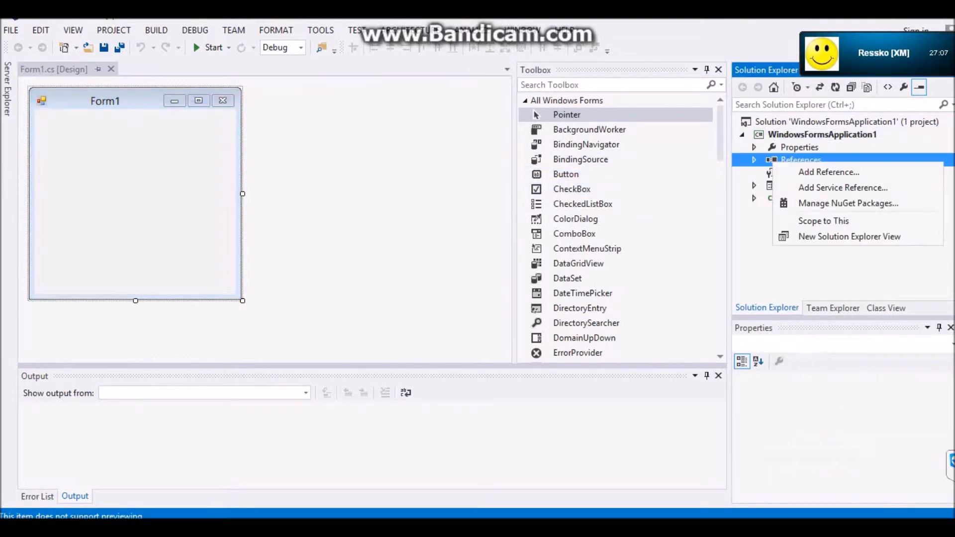
pyautogui.click(829, 172)
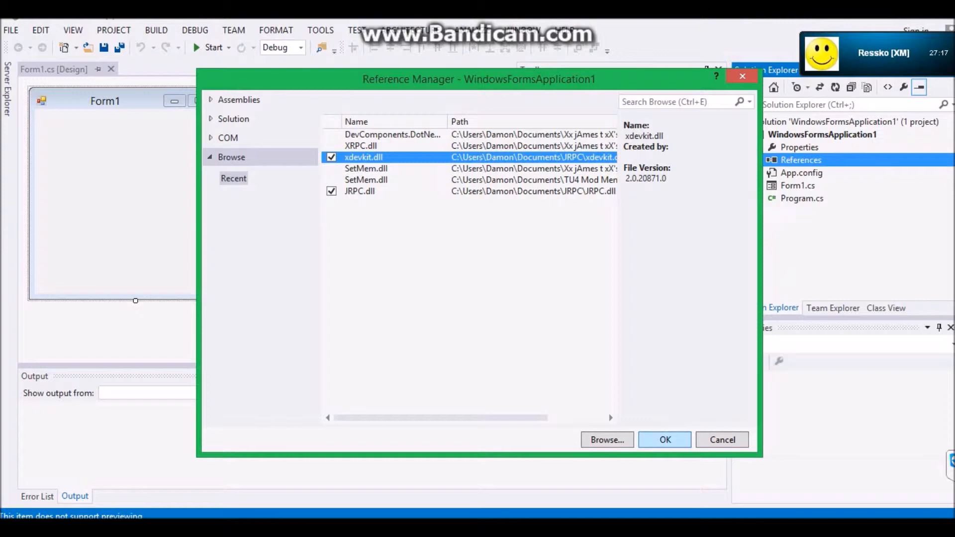
pyautogui.click(665, 440)
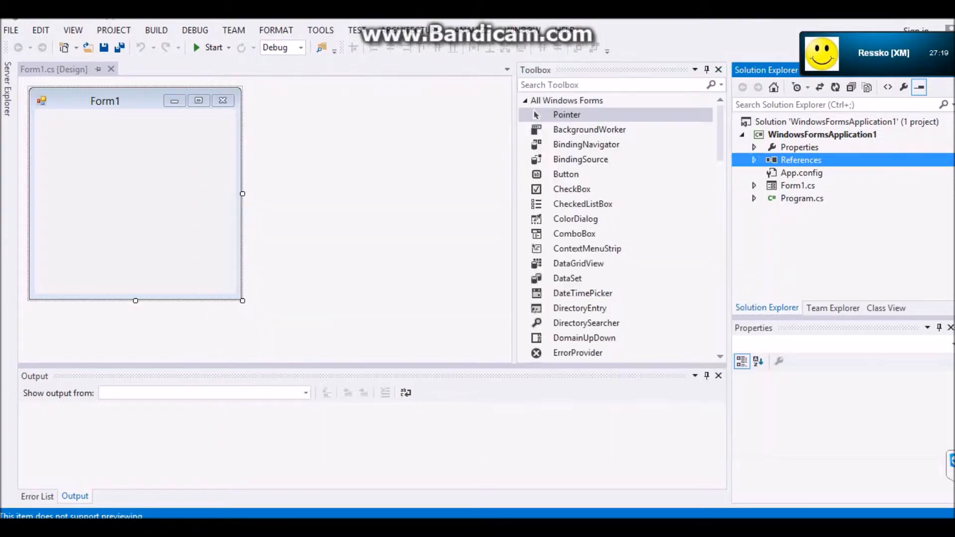
pyautogui.click(753, 160)
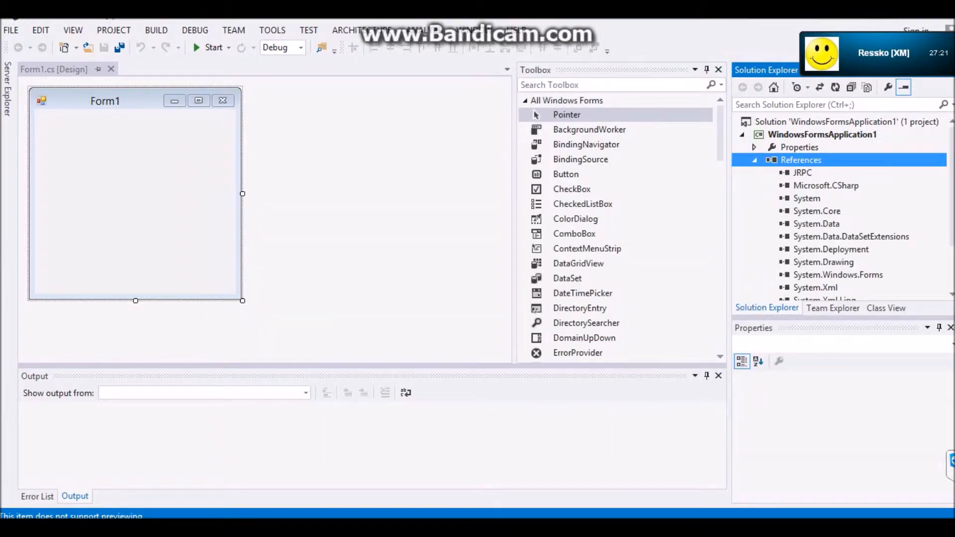
pyautogui.click(753, 159)
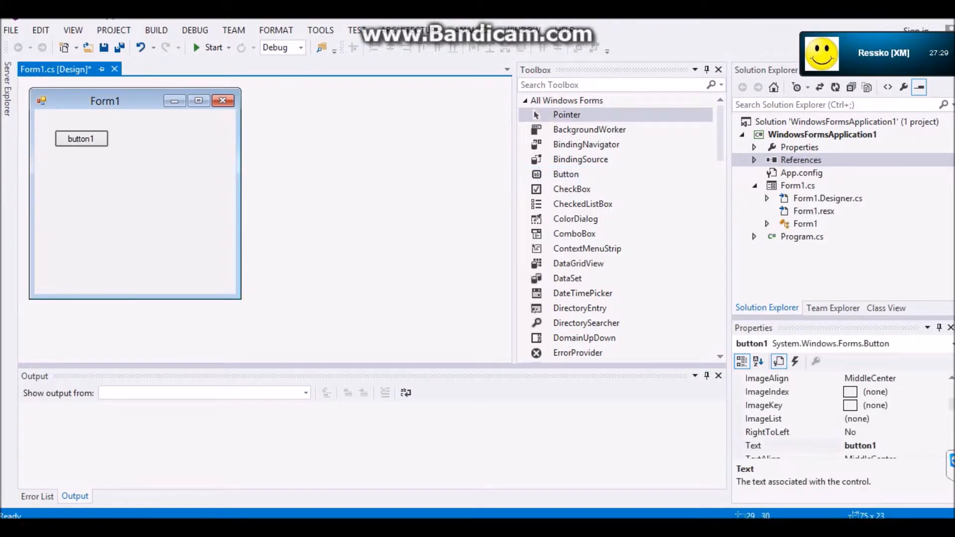
# Widen Form1 to about double width and title it 'JRPC Tut XeniumModding'
pyautogui.click(152, 243)
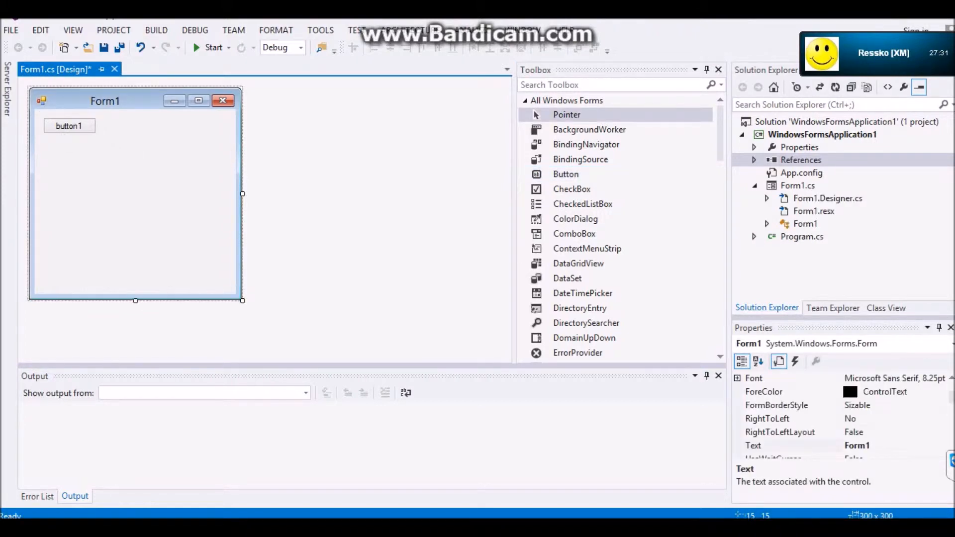
pyautogui.moveTo(243, 194); pyautogui.dragTo(402, 194)
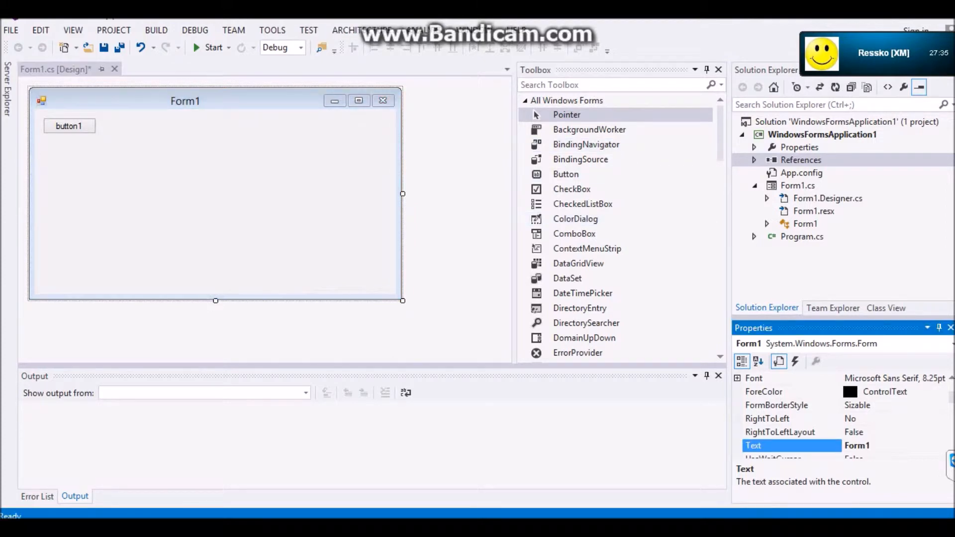
pyautogui.write('JRPC')
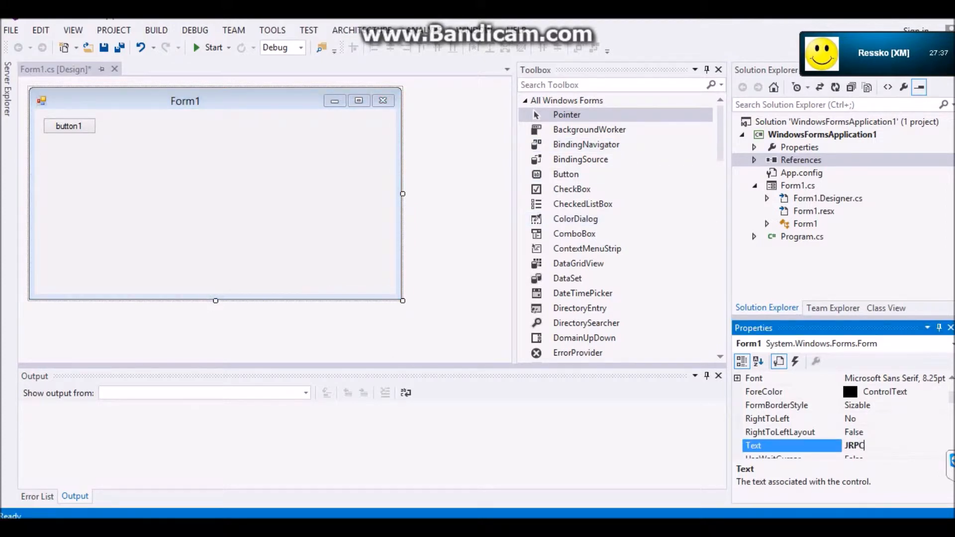
pyautogui.write('Tut Xeni')
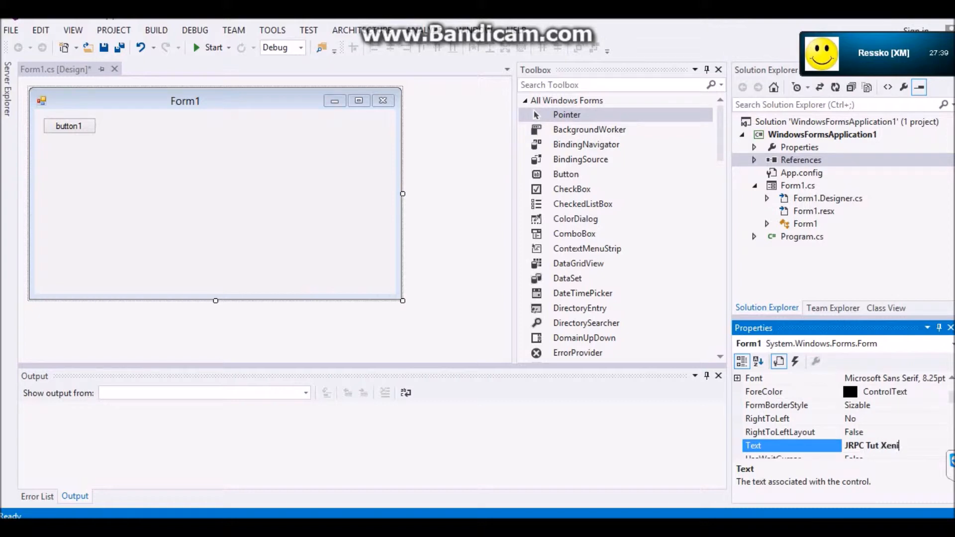
pyautogui.write('umModding')
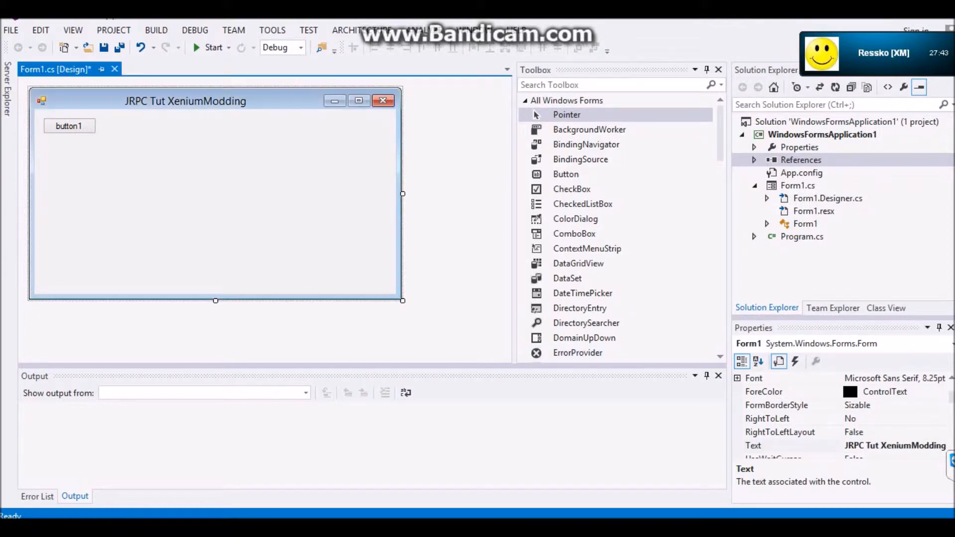
# Set button1's Text property to 'Connect'
pyautogui.click(69, 126)
pyautogui.write('COnn')
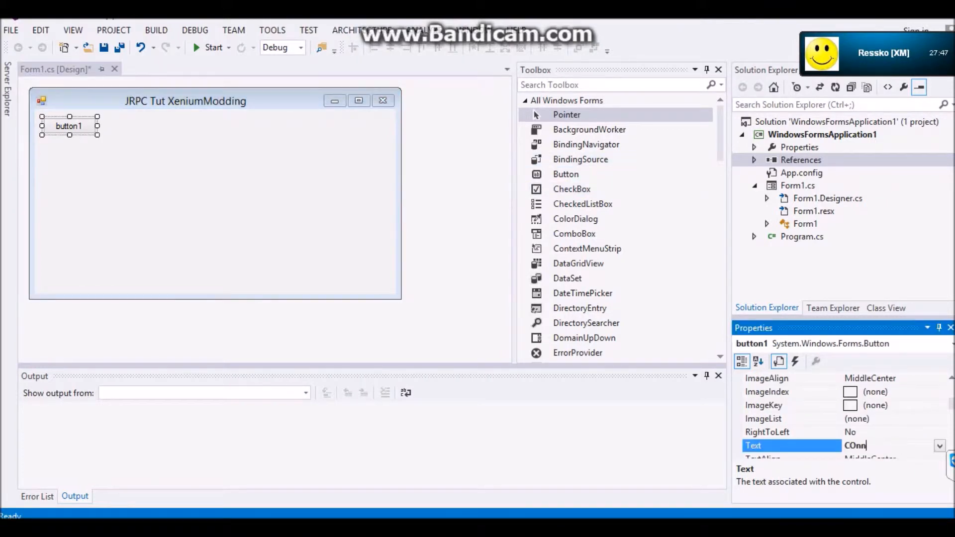
pyautogui.write('ect')
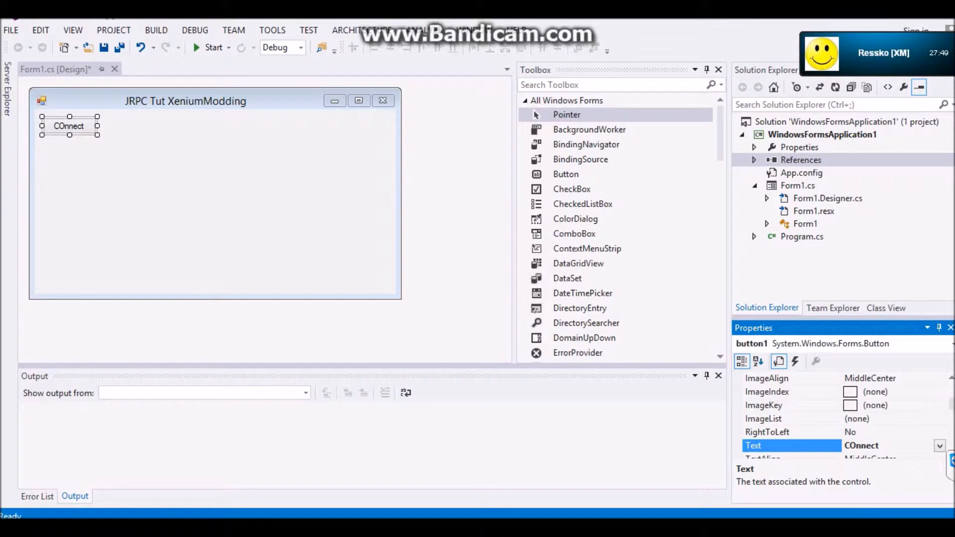
pyautogui.press('BackSpace')
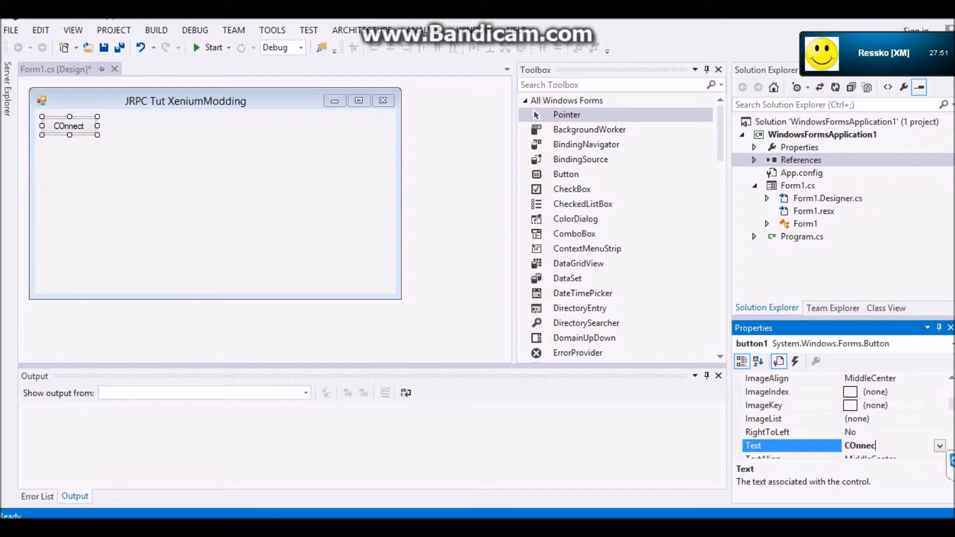
pyautogui.write('Conne')
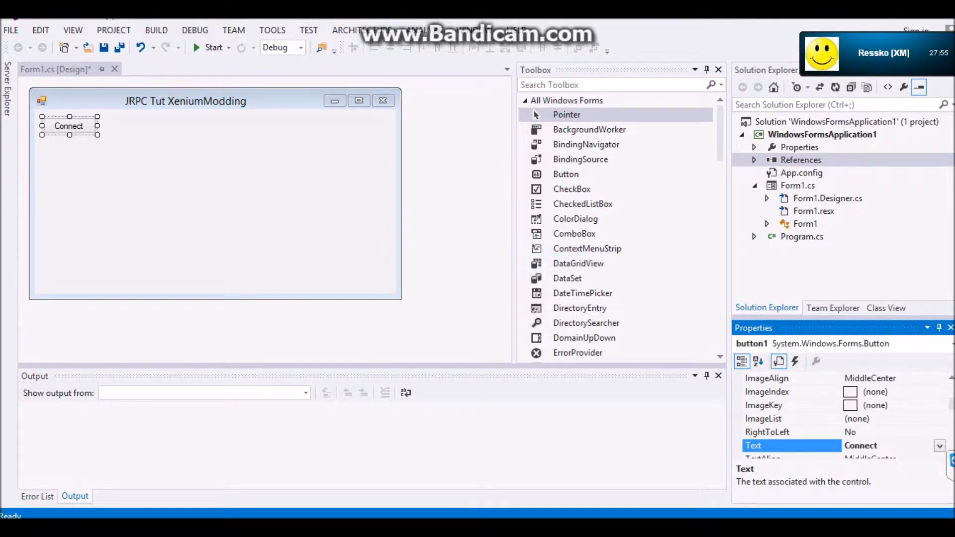
# Generate button1_Click and add using JRPC_Client; and using XDevkit; imports
pyautogui.doubleClick(68, 125)
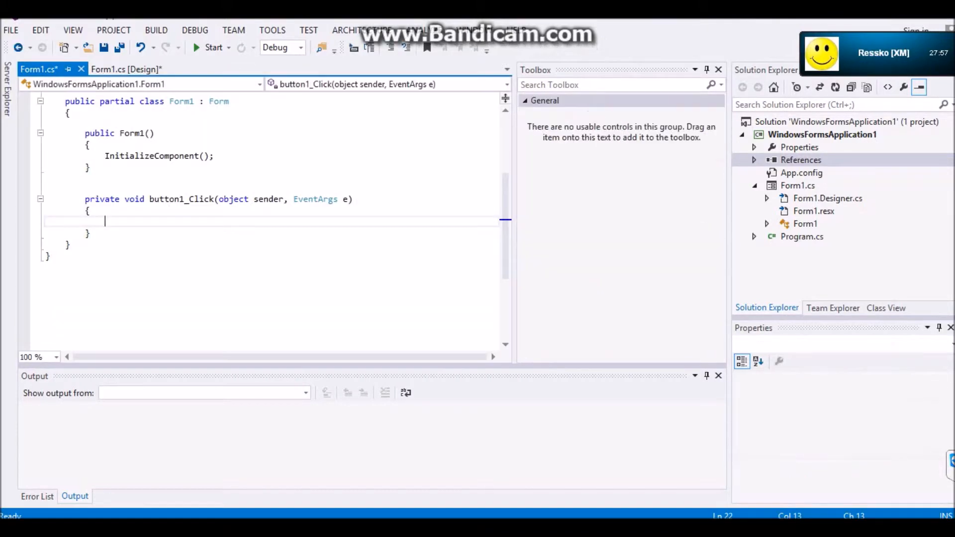
pyautogui.scroll(3)
pyautogui.write('using XDevkit')
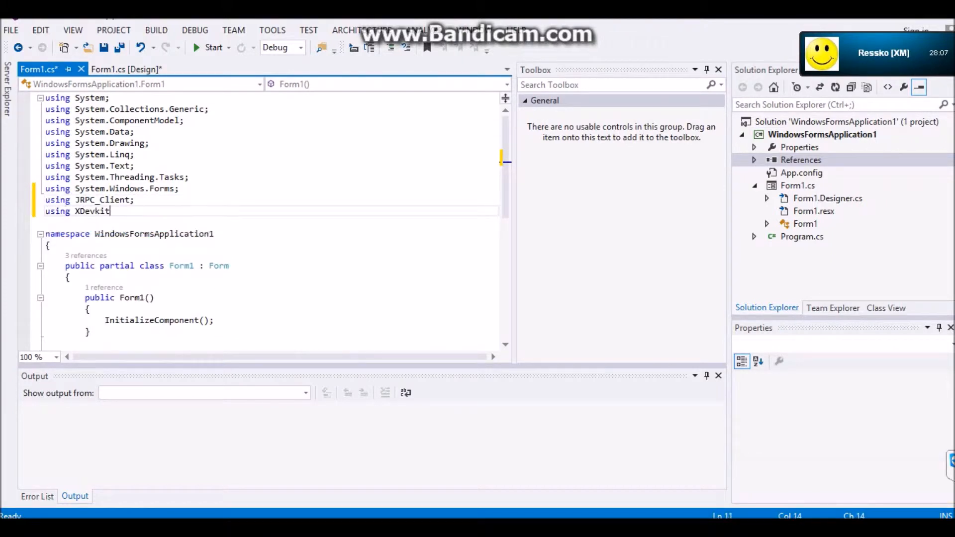
pyautogui.write(';')
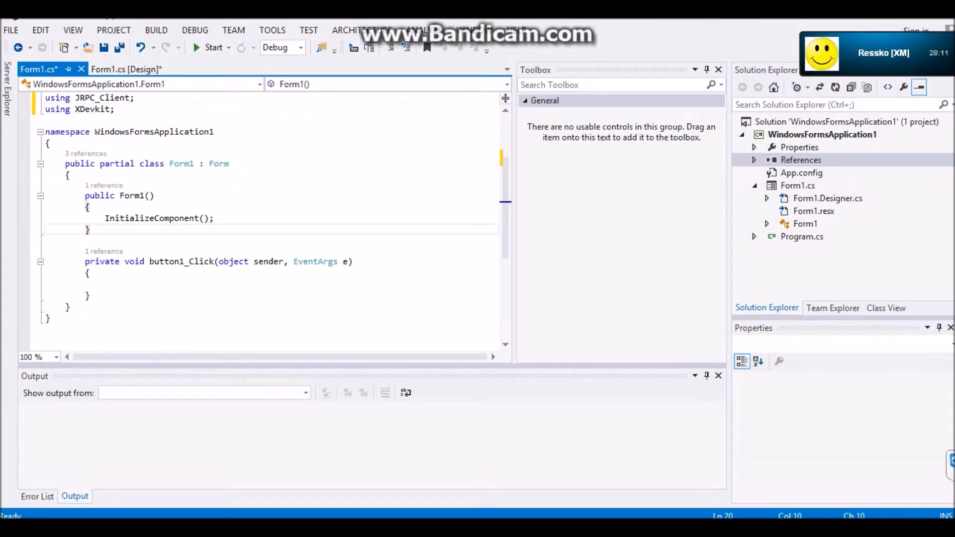
# Declare the field JRPC Jtag = new JRPC(); at the top of the Form1 class
pyautogui.click(106, 283)
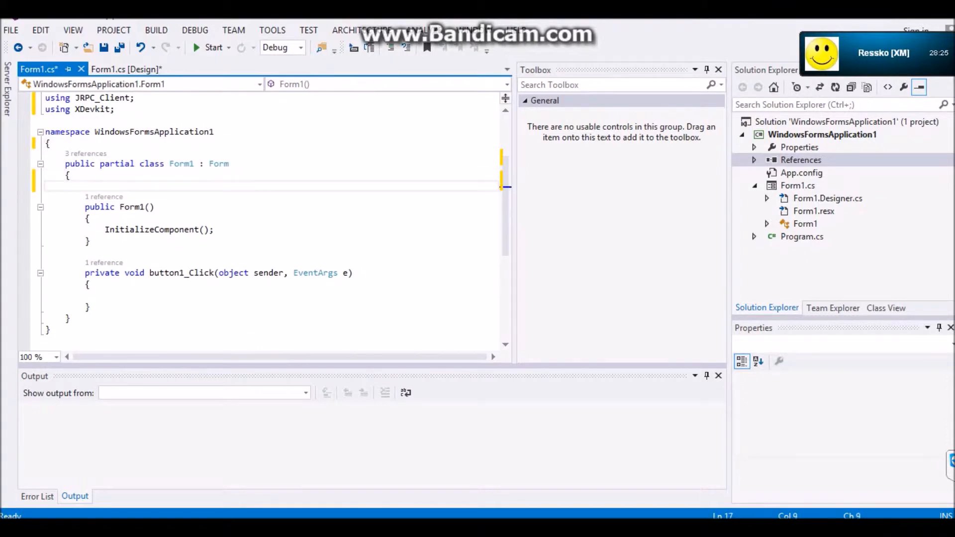
pyautogui.write('JRPC')
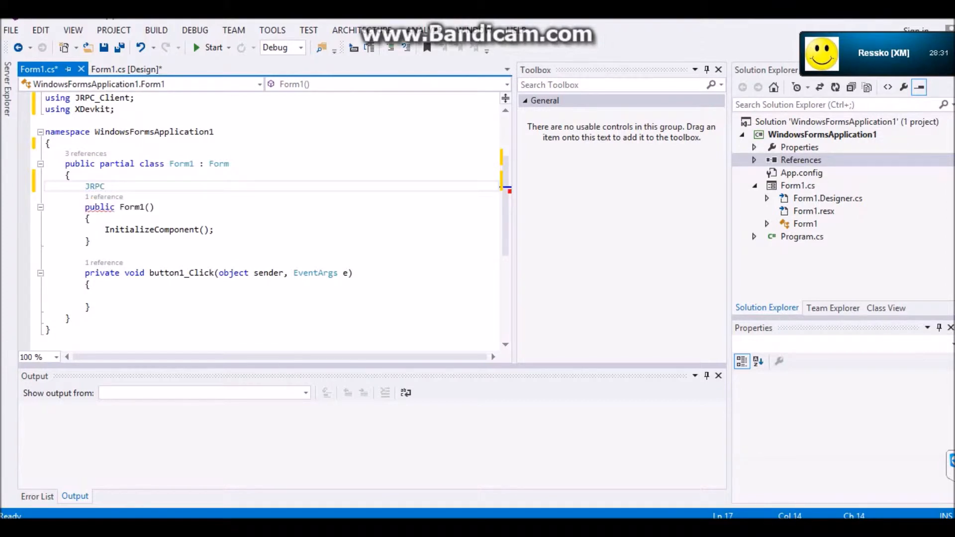
pyautogui.write('Jtag')
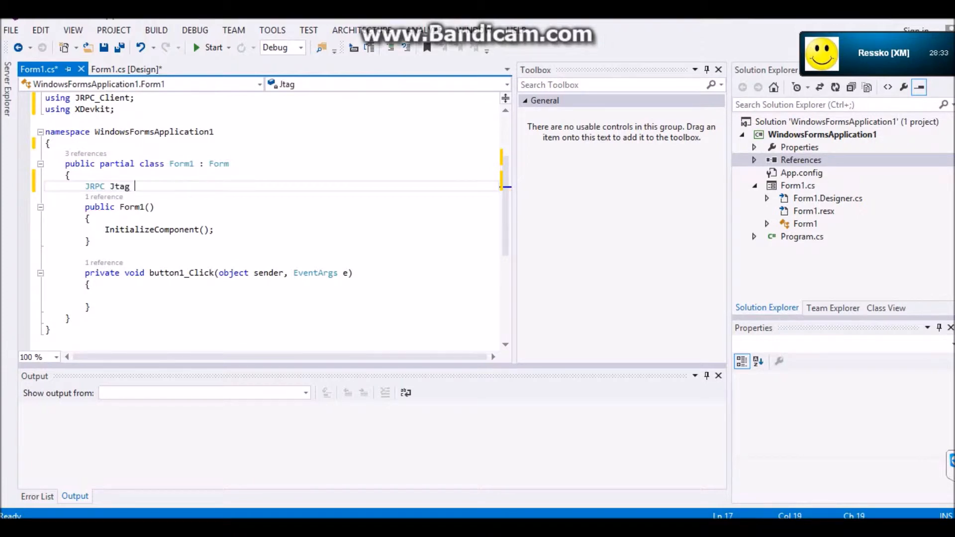
pyautogui.write('= new JRPC')
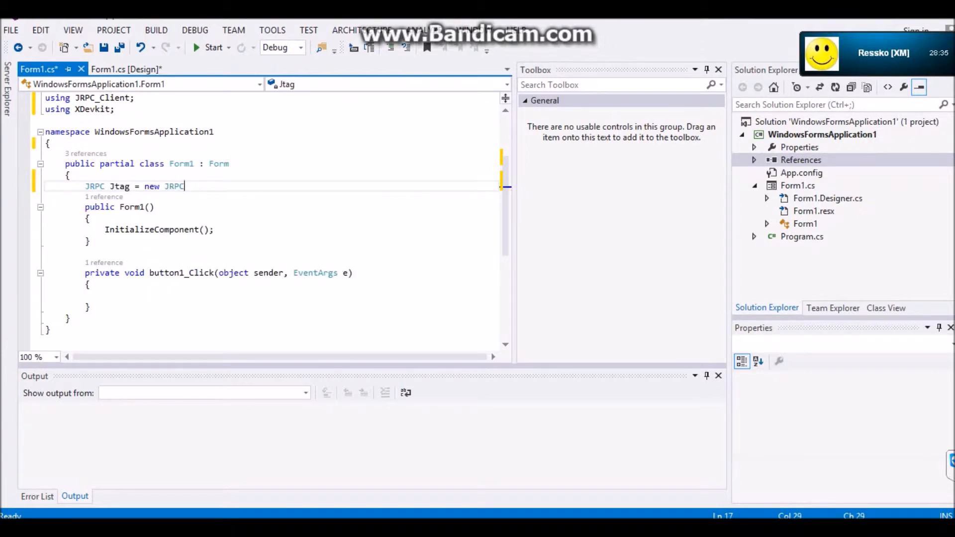
pyautogui.write('();')
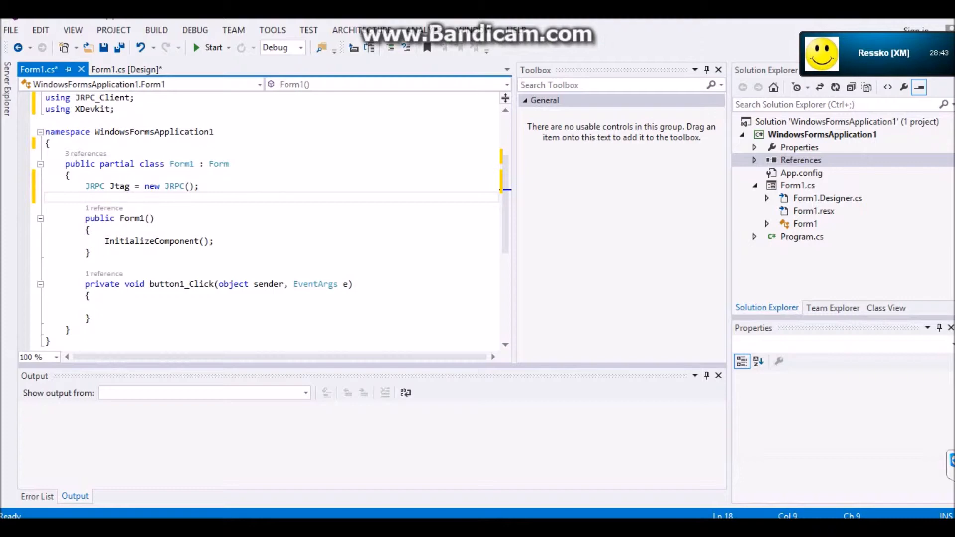
pyautogui.scroll(3)
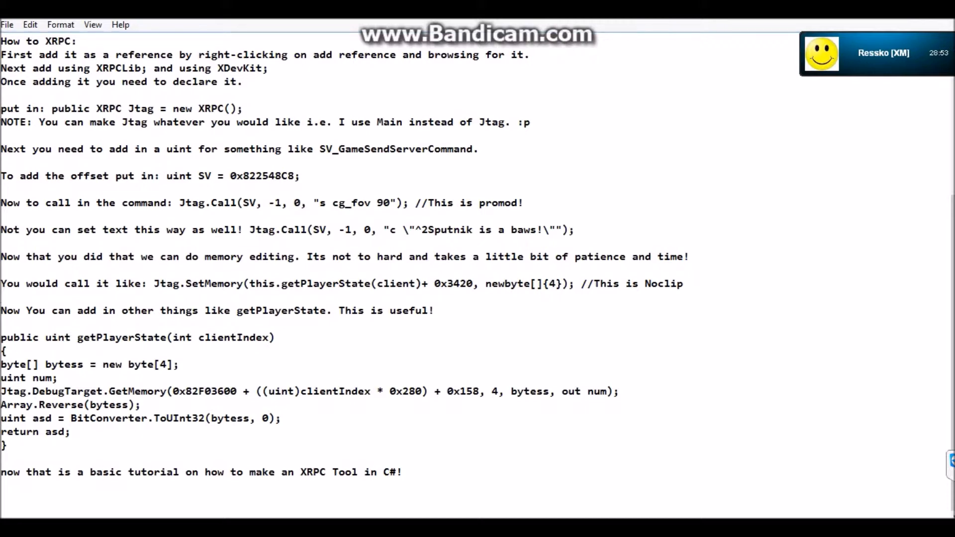
# Select the 0x822548C8 offset after 'uint SV = 0' in the Notepad tutorial notes
pyautogui.moveTo(166, 176); pyautogui.dragTo(281, 203)
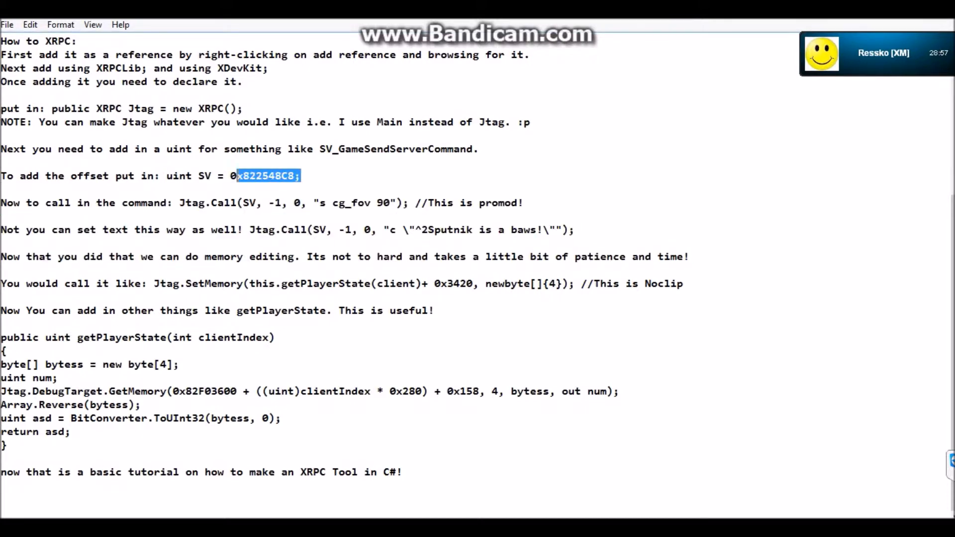
pyautogui.moveTo(301, 176); pyautogui.dragTo(166, 176)
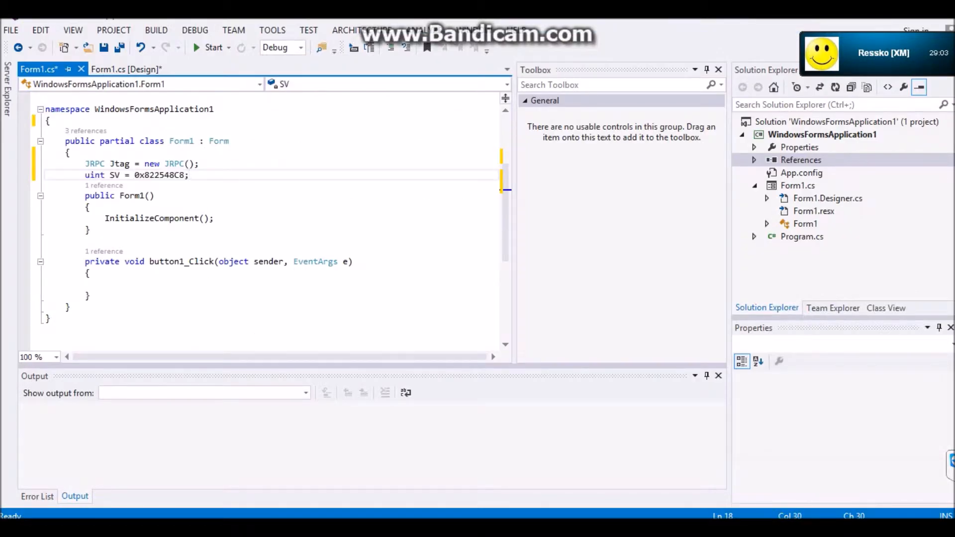
# Comment the uint SV line with '// gamesendserver command'
pyautogui.write('//')
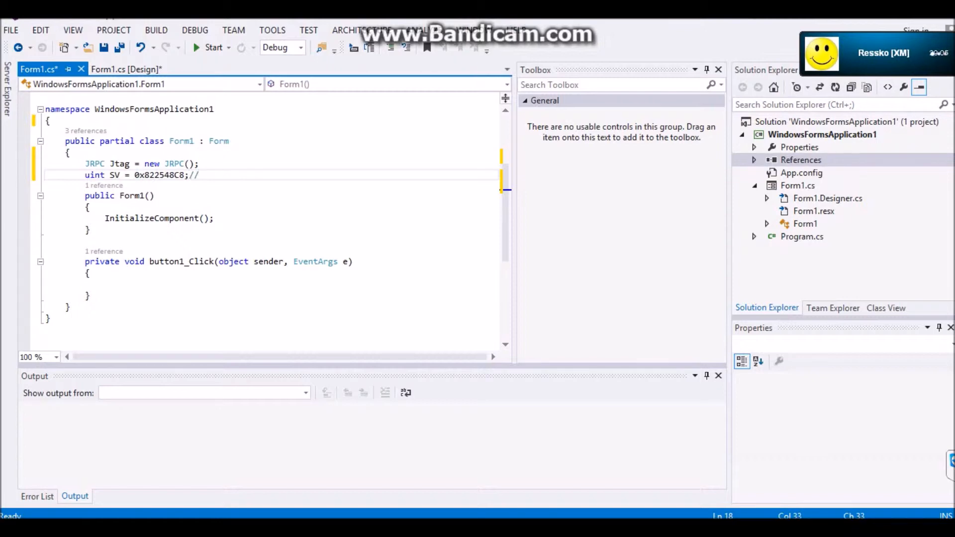
pyautogui.write('gamesendserver co')
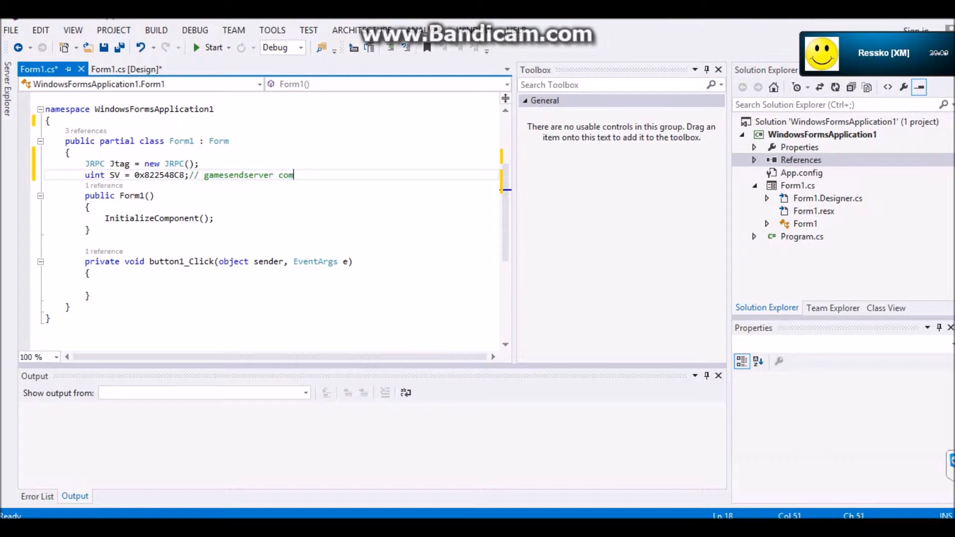
pyautogui.write('mad')
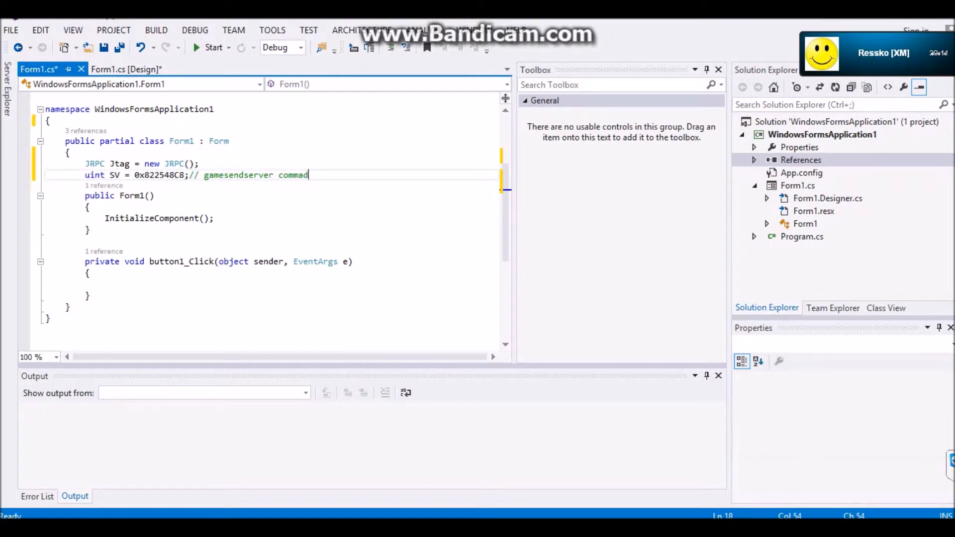
pyautogui.write('n')
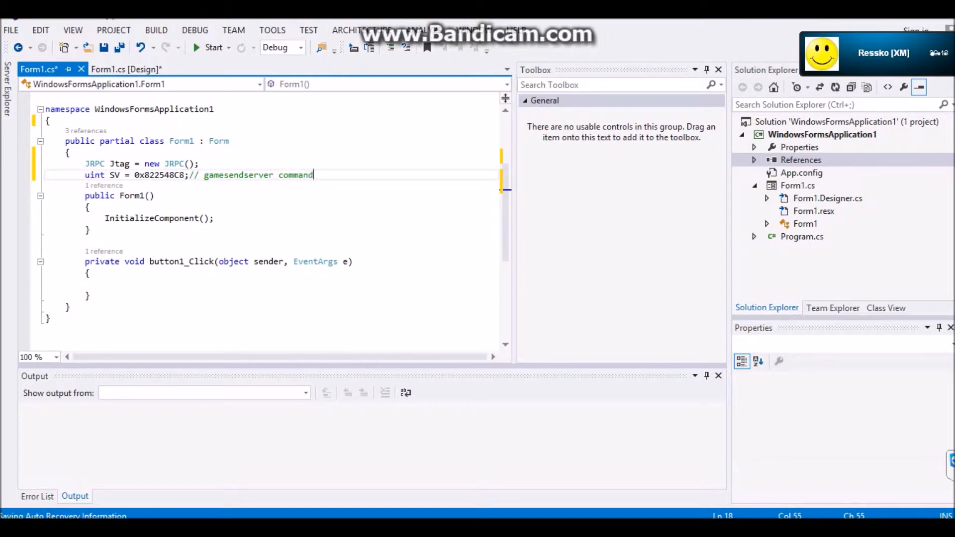
pyautogui.click(801, 159)
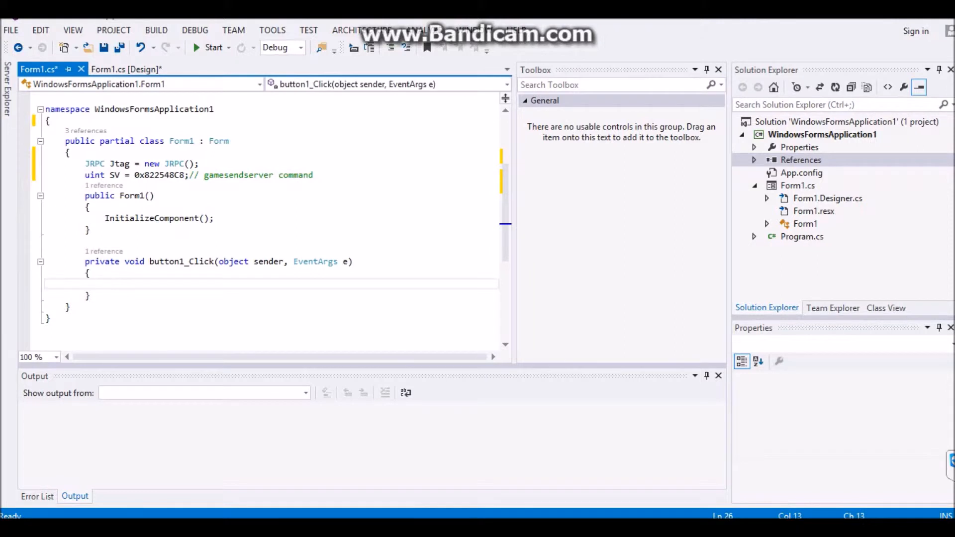
# In button1_Click call Jtag.Connect(); and Jtag.Memory.Connect();
pyautogui.write('Jtag.')
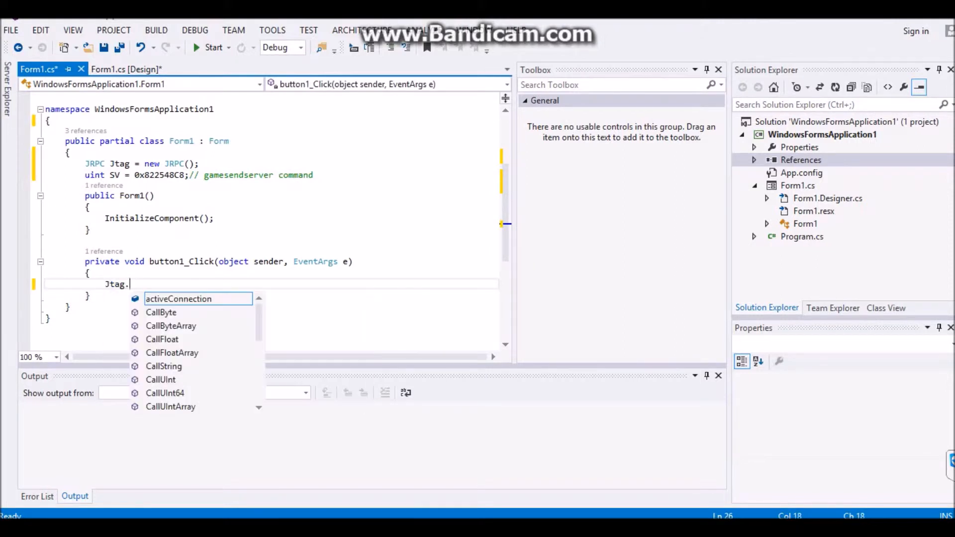
pyautogui.write('Connect();')
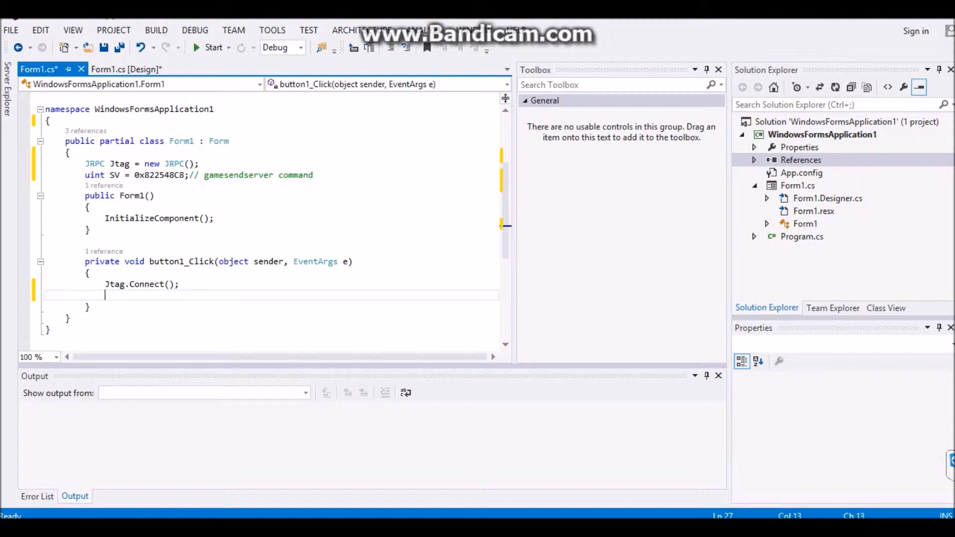
pyautogui.write('Jtag.memory.Connect(')
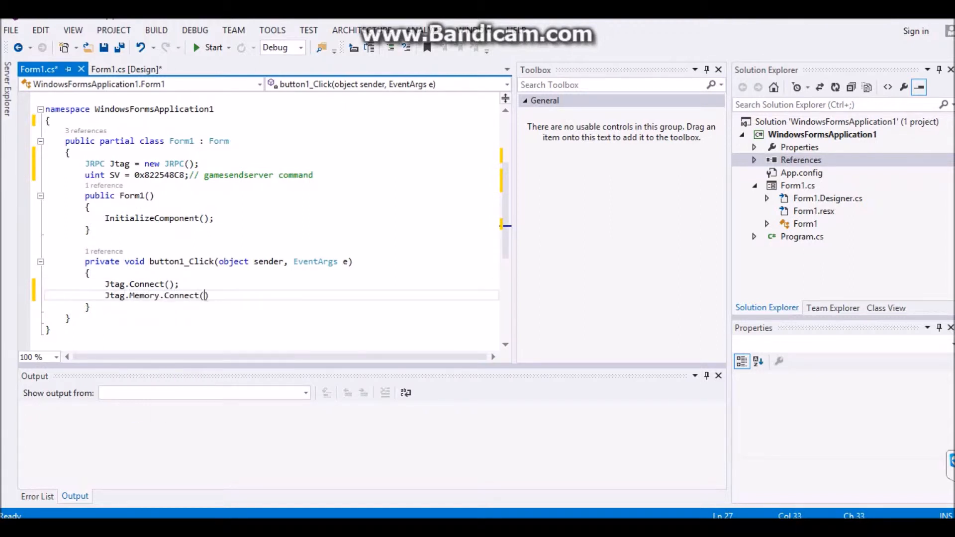
pyautogui.write(');')
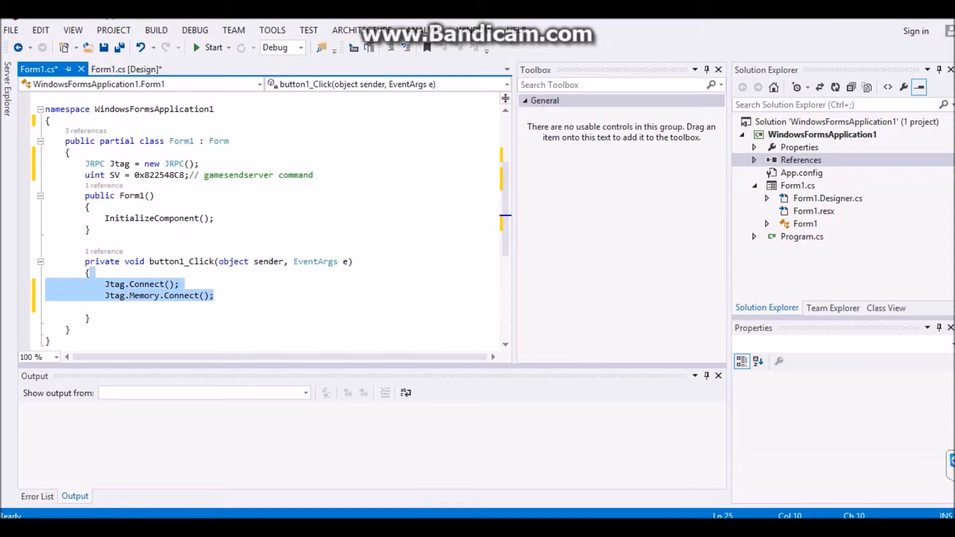
# Add if (Jtag.activeConnection == true && Jtag.Memory.activeConnection == true) with an empty body
pyautogui.write('if')
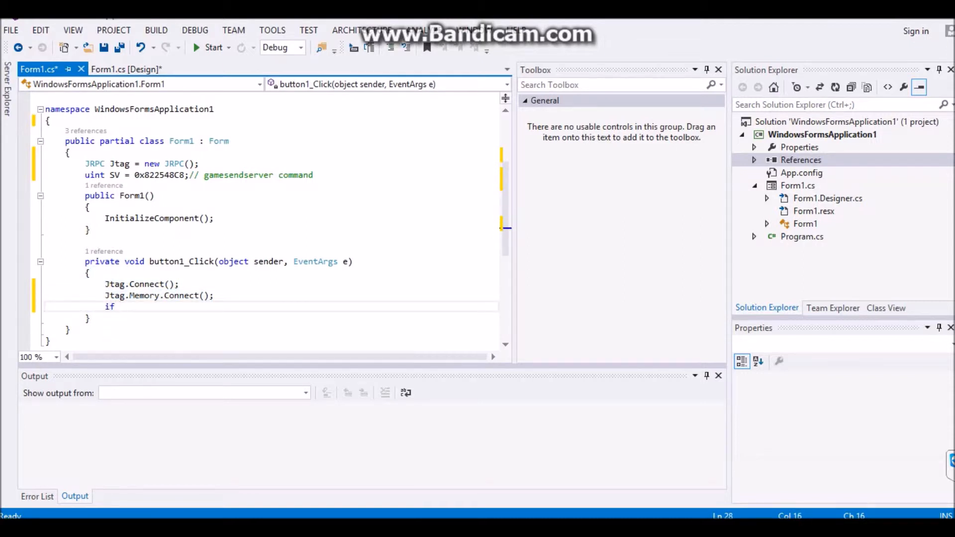
pyautogui.write('())')
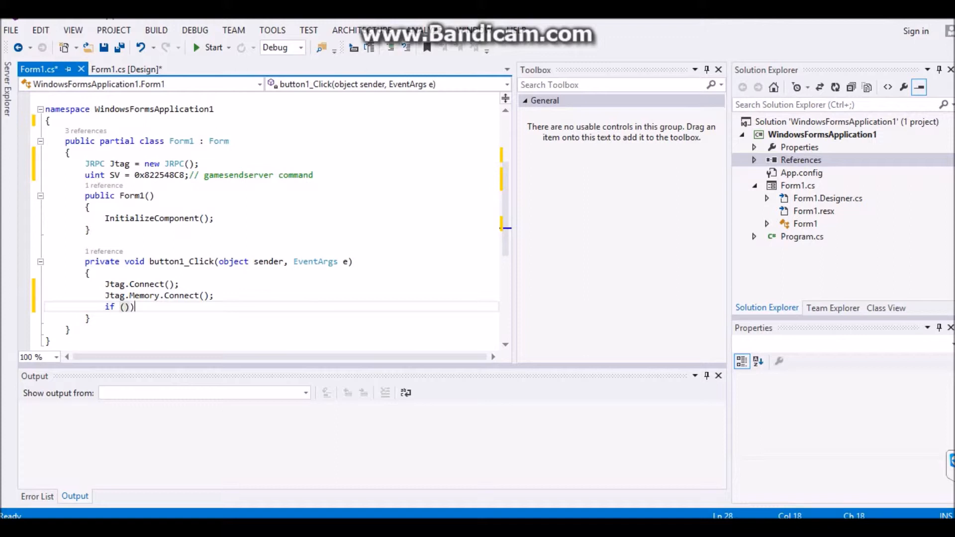
pyautogui.press('Backspace')
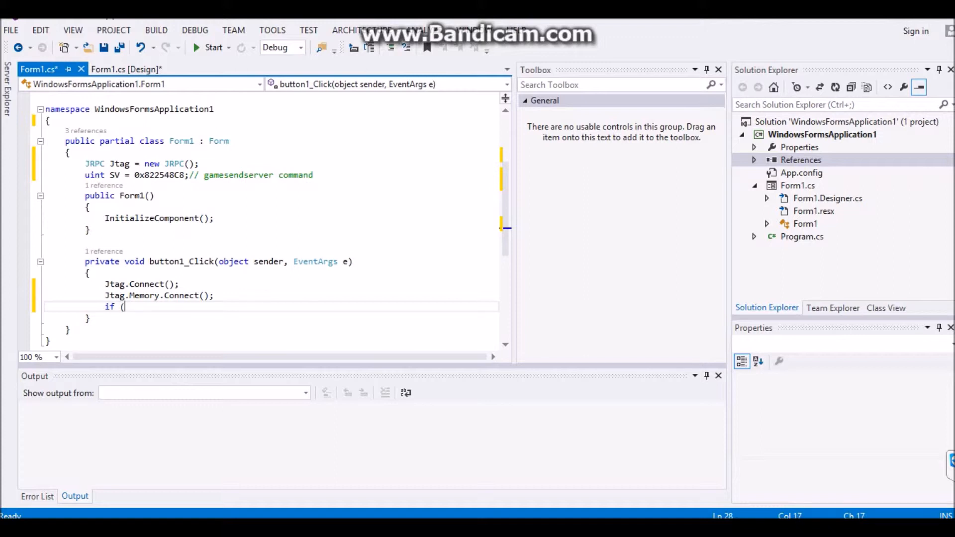
pyautogui.write('Jtag.')
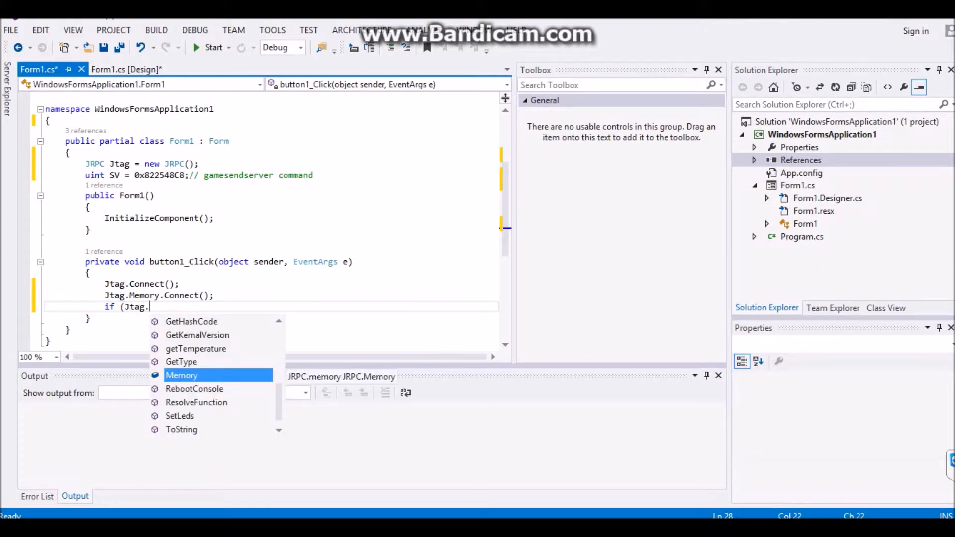
pyautogui.write('activeConnection ==')
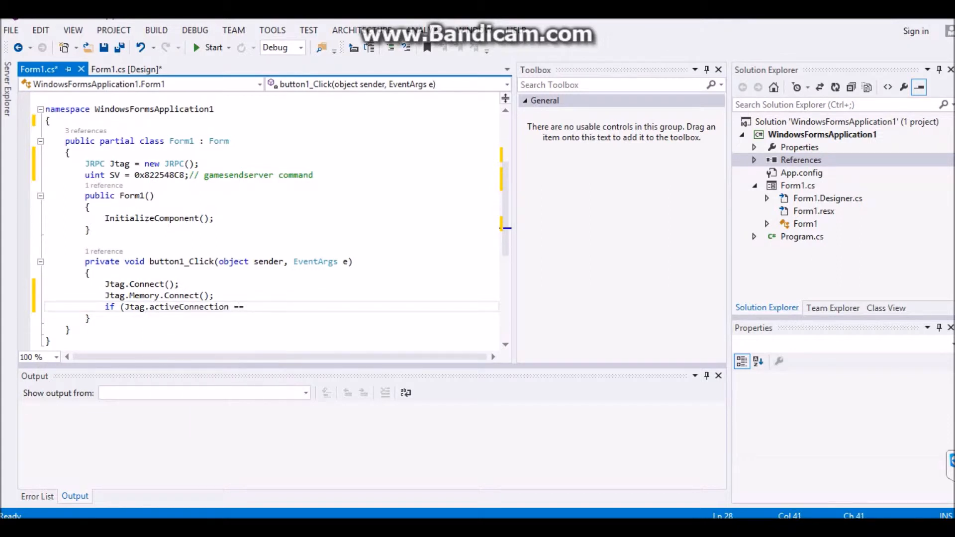
pyautogui.write('true')
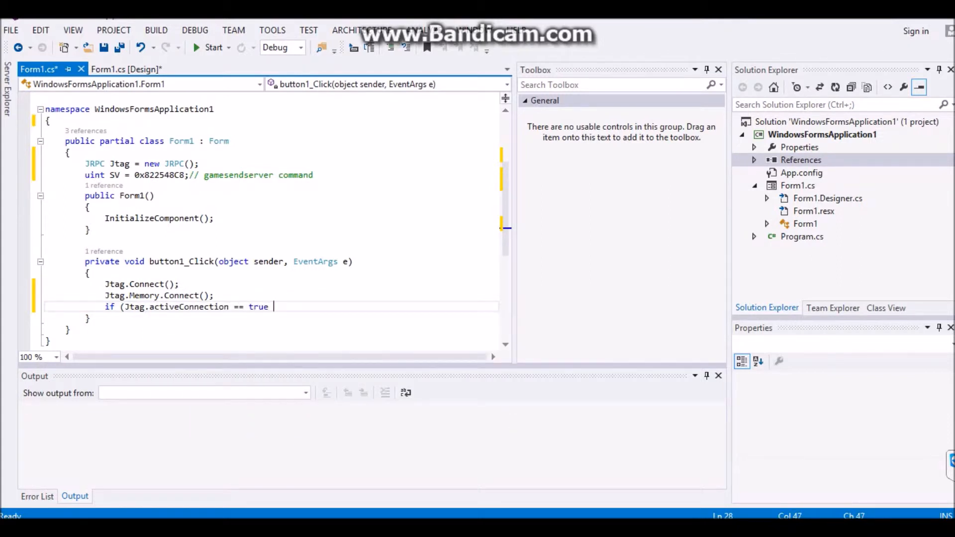
pyautogui.write('&& J')
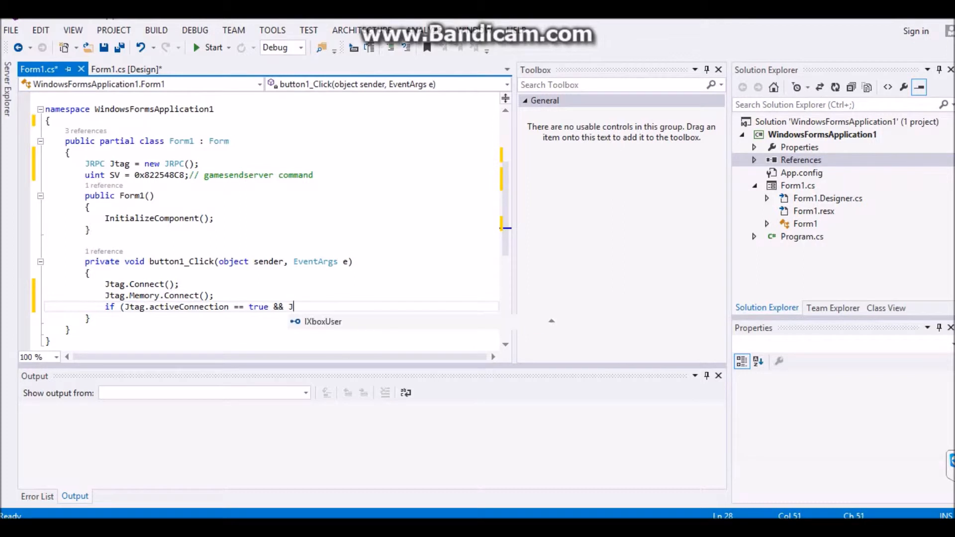
pyautogui.write('Jtag.Memory.activeConnection ==')
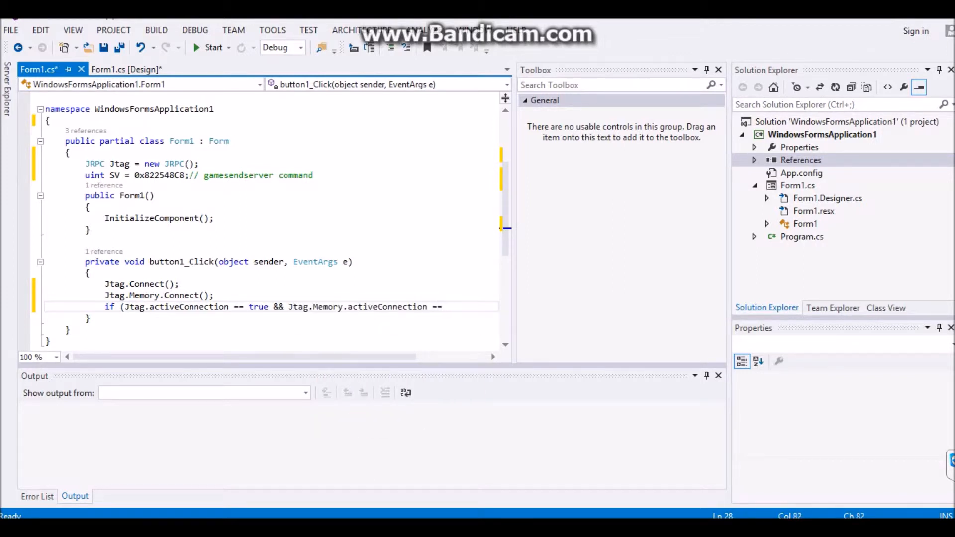
pyautogui.write('true)')
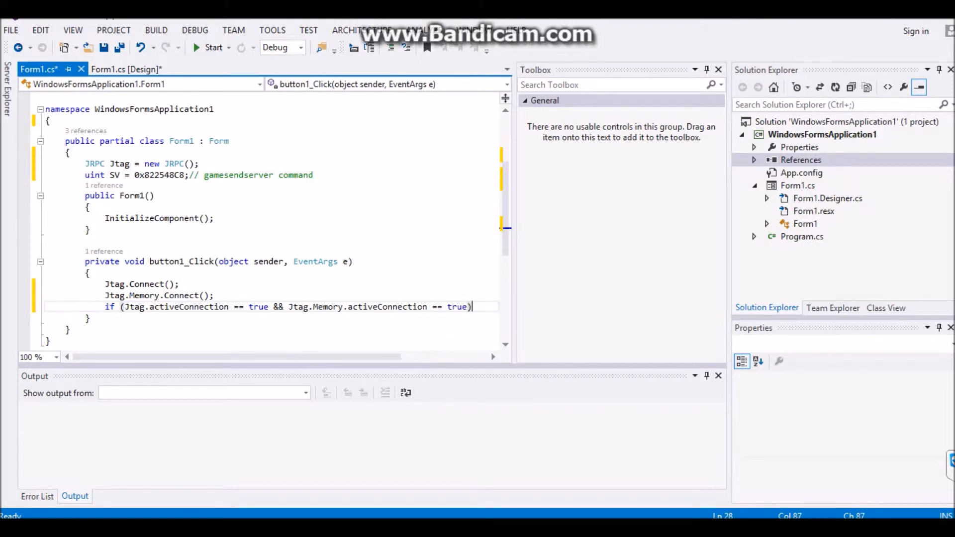
pyautogui.press('enter')
pyautogui.write('{')
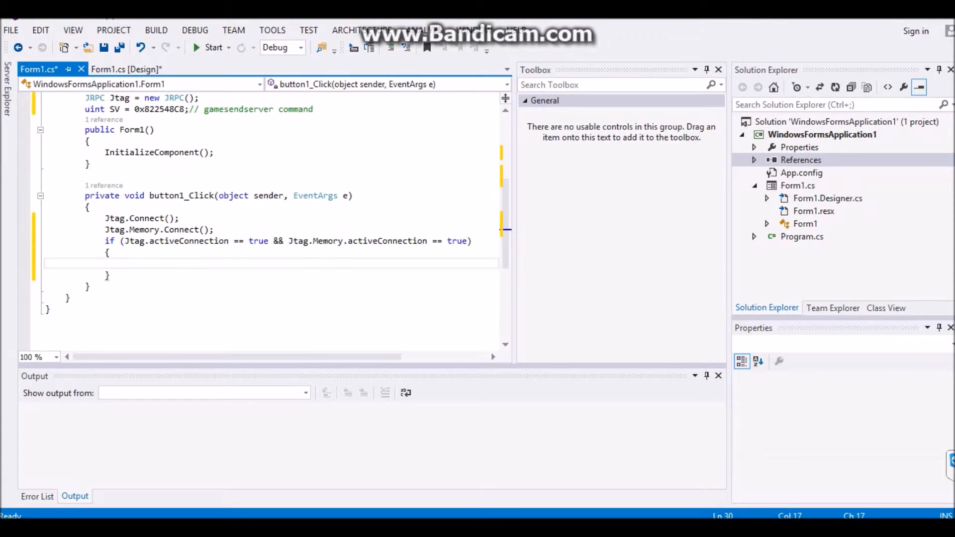
# Inside the if block show MessageBox 'Connected to Mem and Console!'
pyautogui.write('MessageBox.Show)')
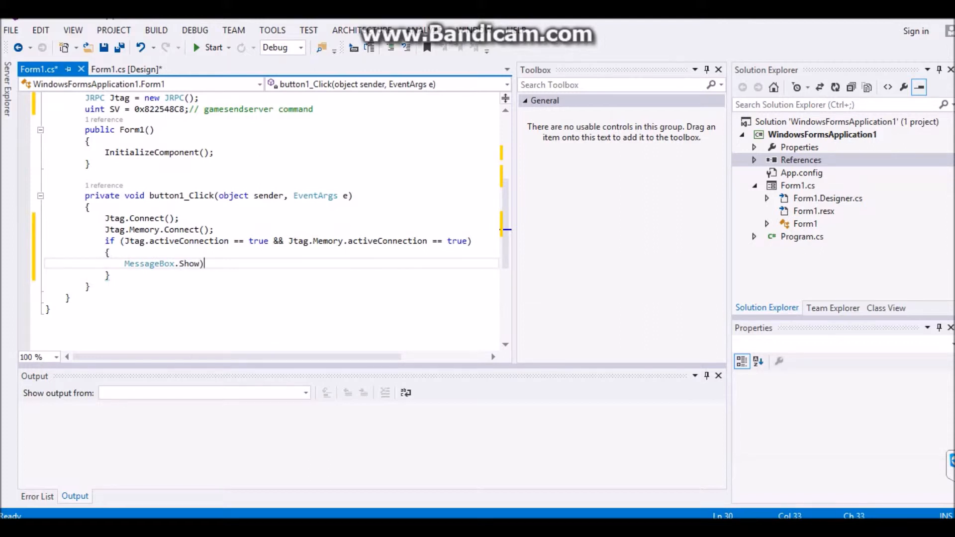
pyautogui.write('("')
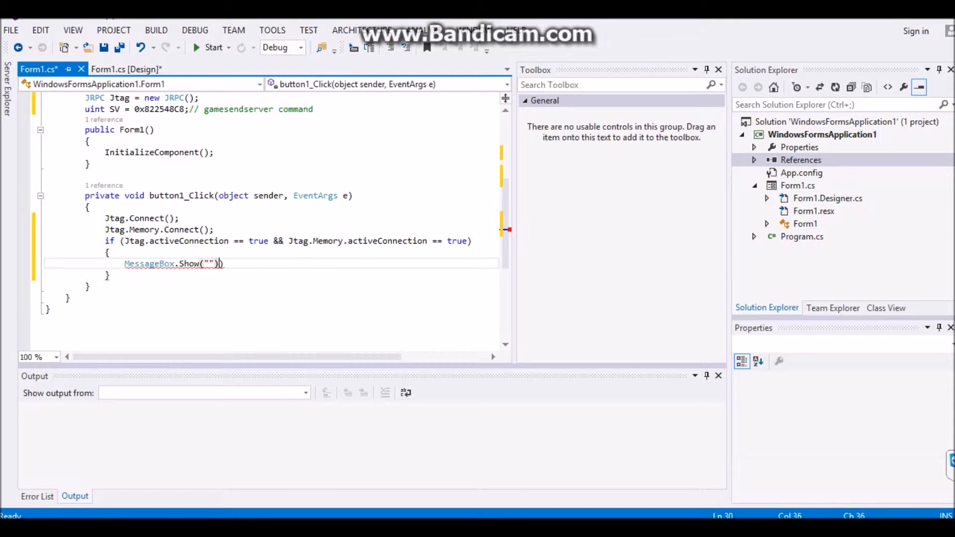
pyautogui.write(';')
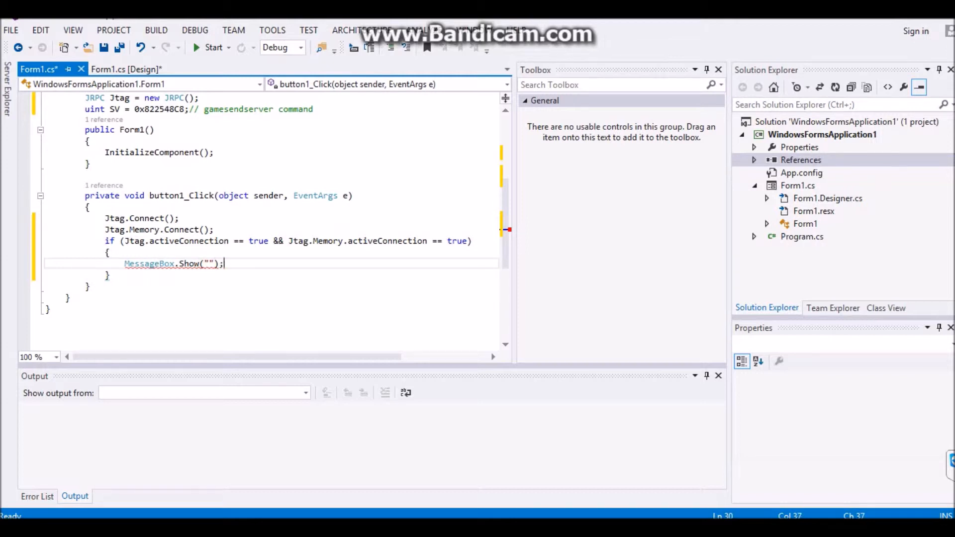
pyautogui.scroll(3)
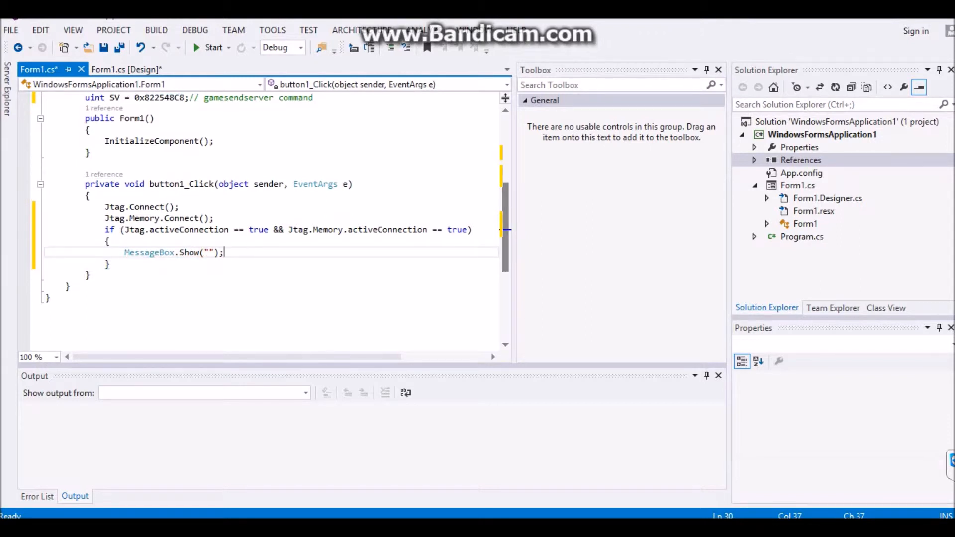
pyautogui.click(210, 252)
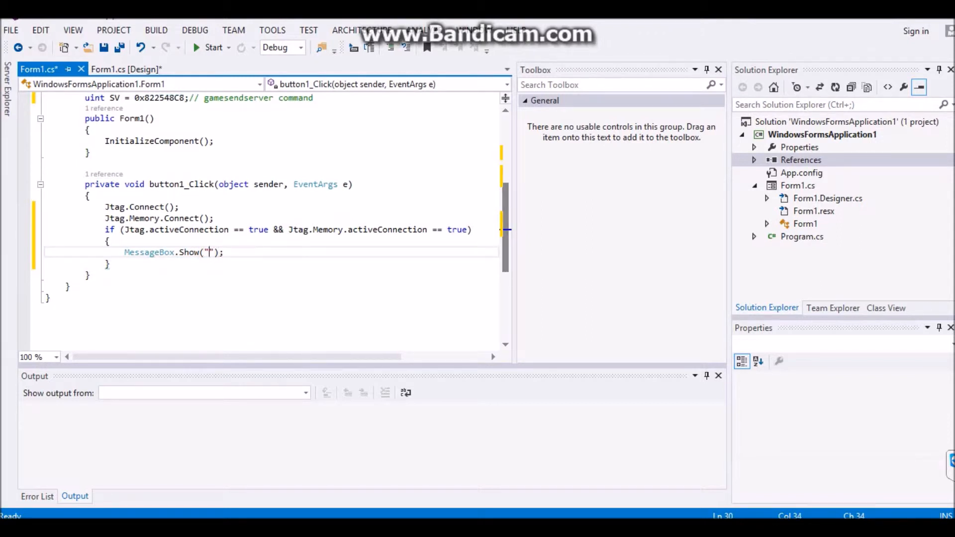
pyautogui.write('Connected')
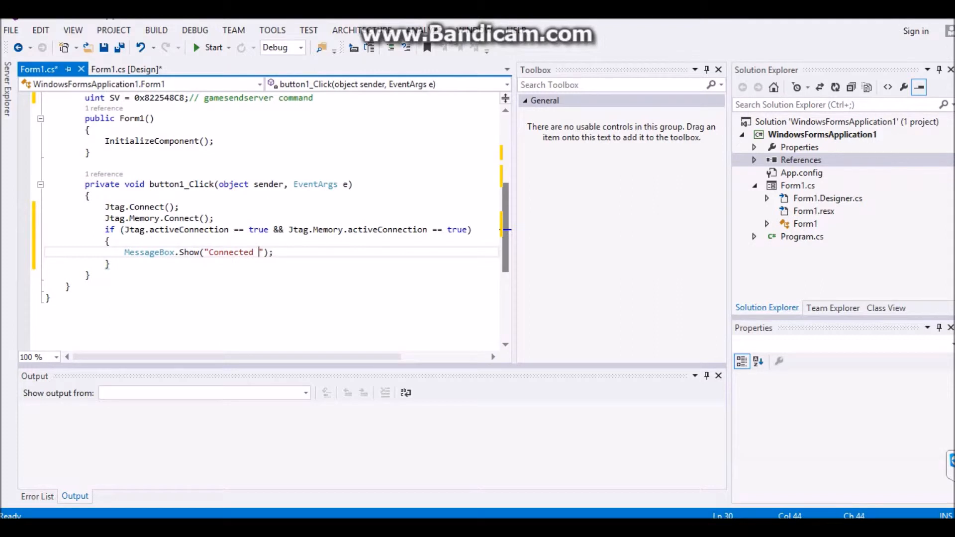
pyautogui.write('to Mem an')
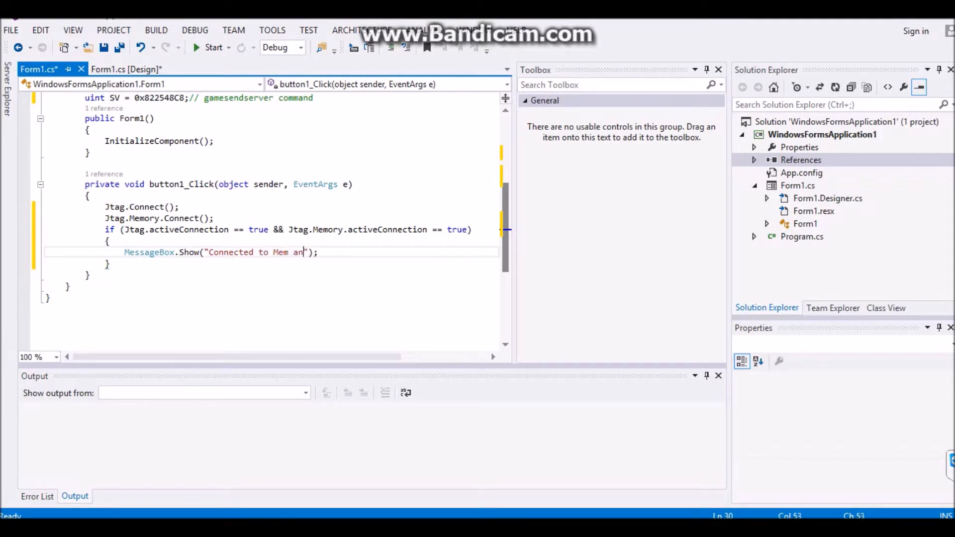
pyautogui.write('d Console')
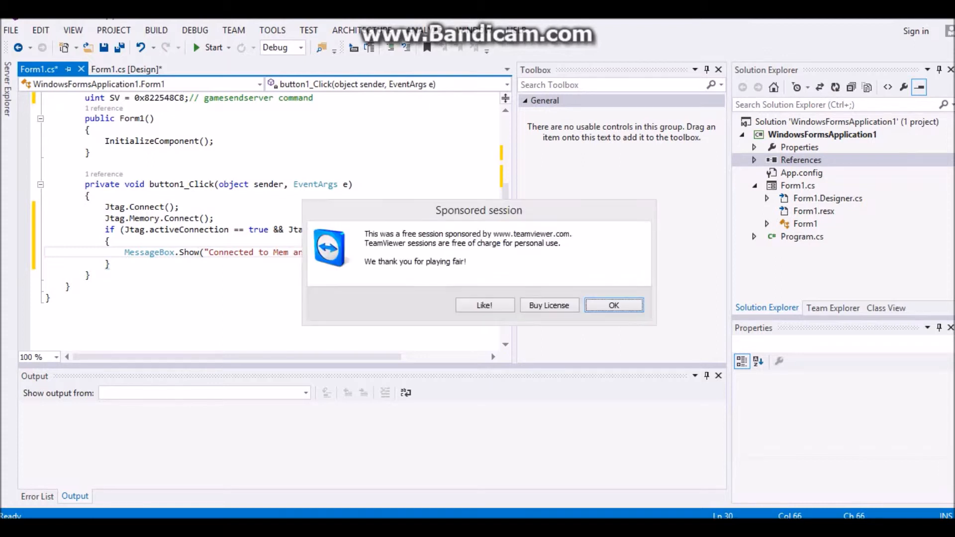
# Dismiss the TeamViewer notice and start an else branch after the if block
pyautogui.click(614, 304)
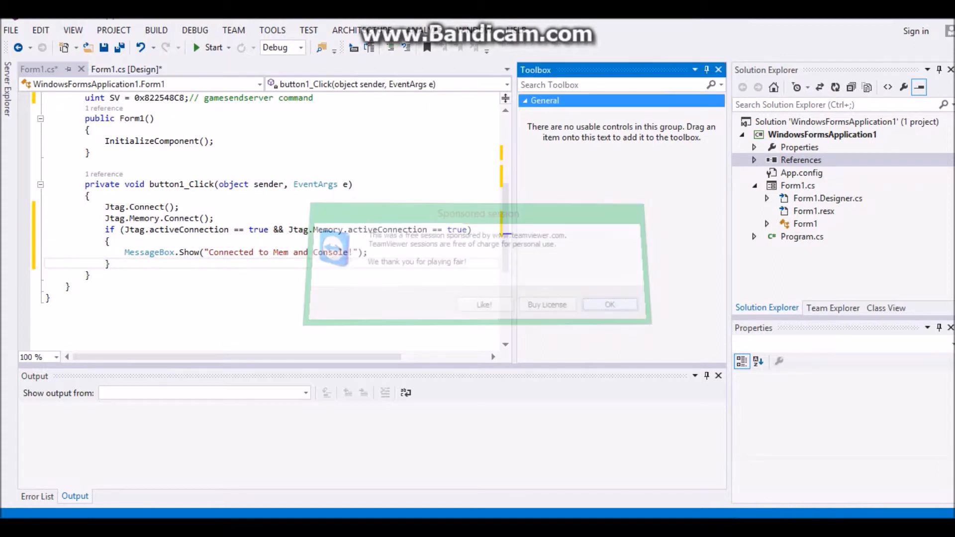
pyautogui.click(610, 304)
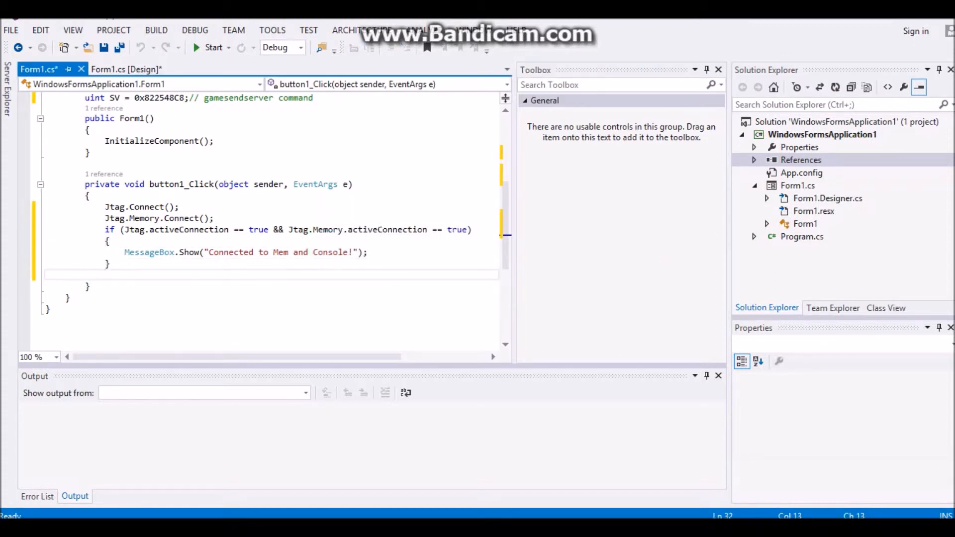
pyautogui.write('else')
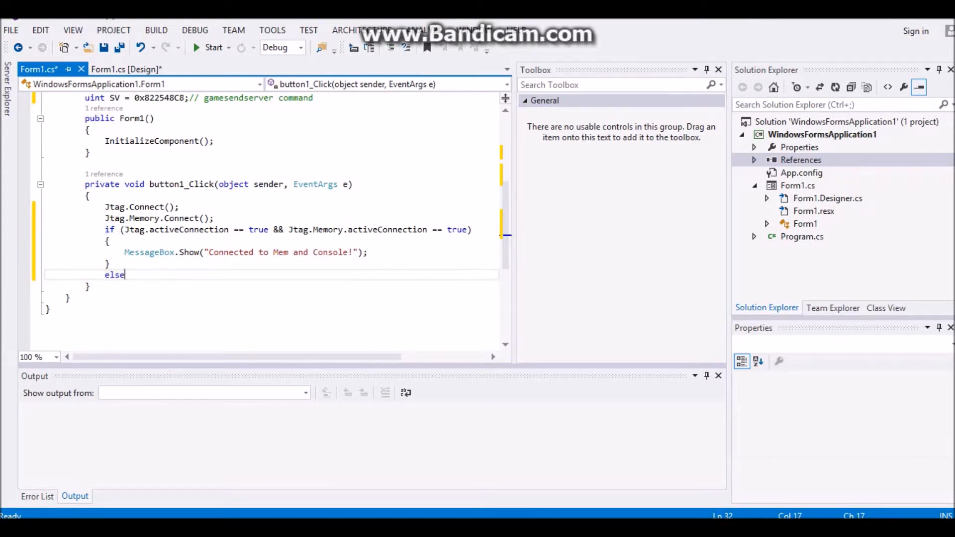
# In the else block show MessageBox 'Failed to connect mem and console :('
pyautogui.press('enter')
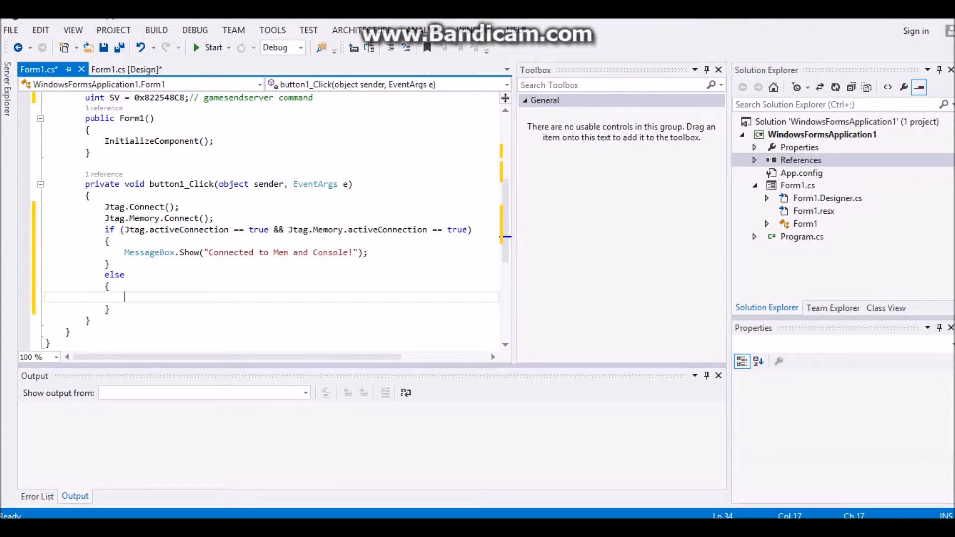
pyautogui.write('M')
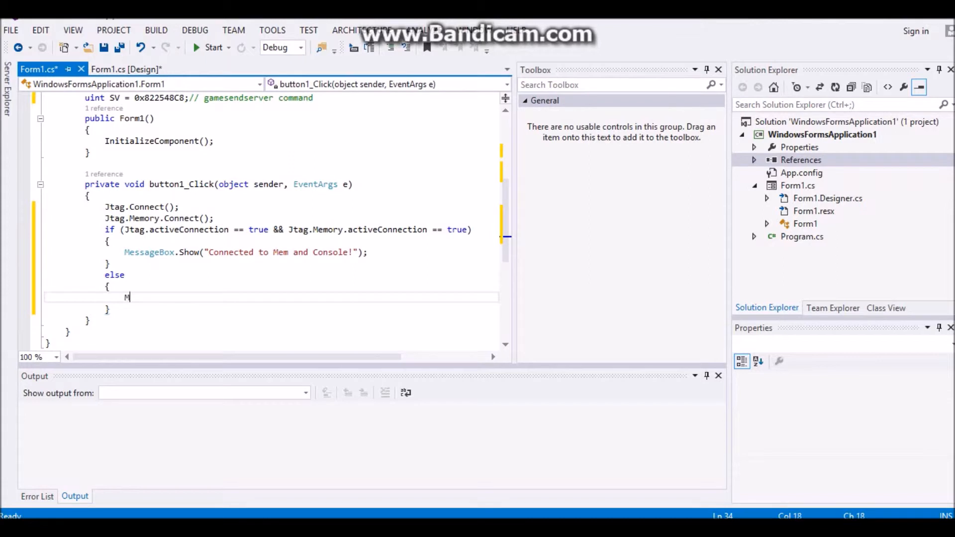
pyautogui.write('essageBox.Show)()')
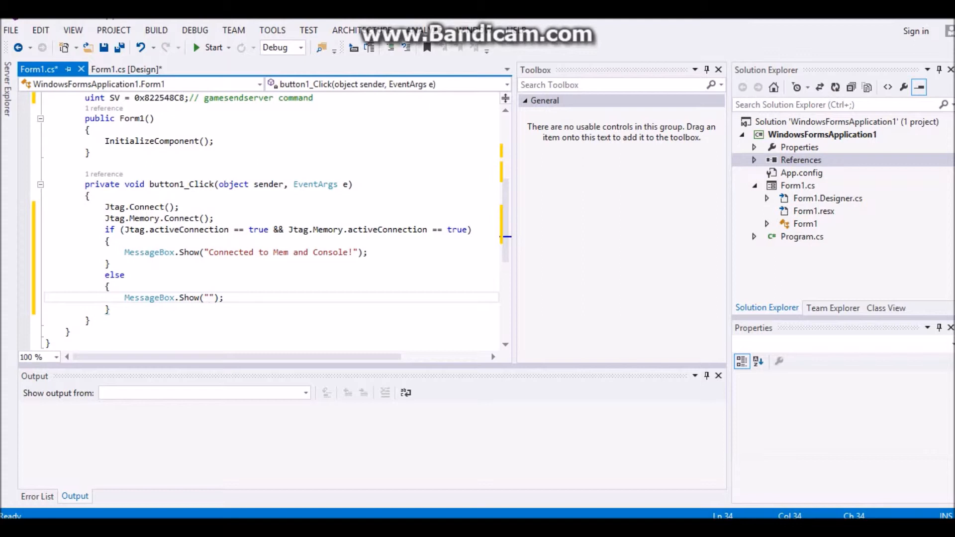
pyautogui.write('Failed to')
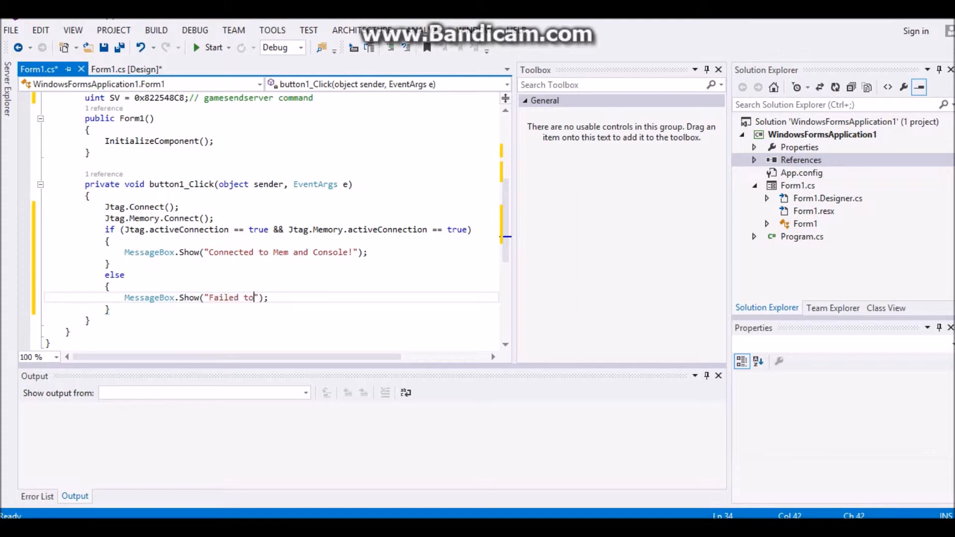
pyautogui.write('connect me a')
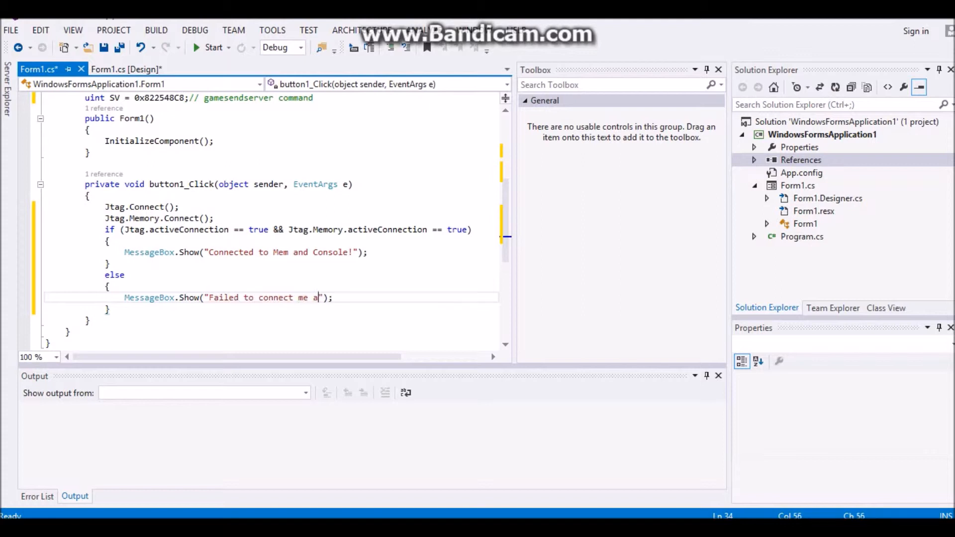
pyautogui.write('mem and co')
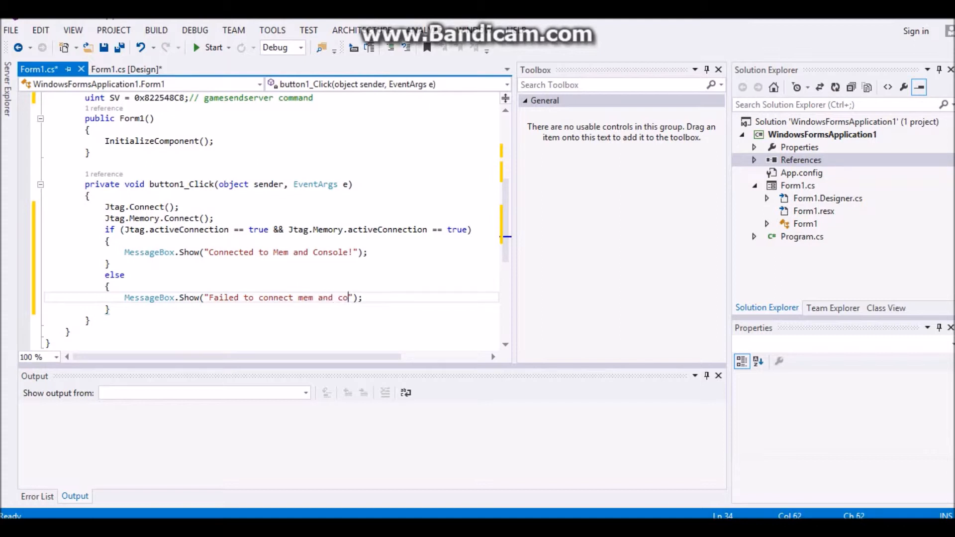
pyautogui.write('nsole :(')
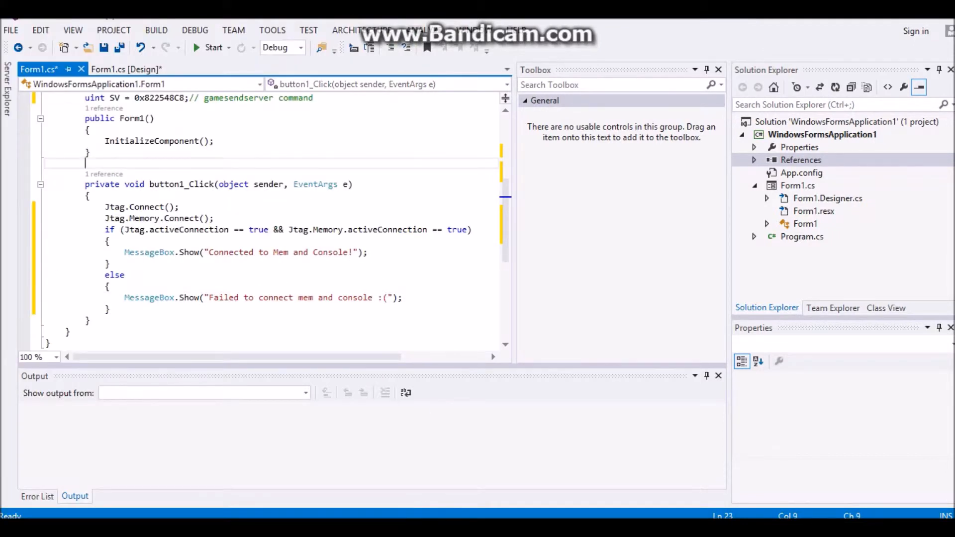
# Return from Form1.cs code to the Form1 [Design] view
pyautogui.scroll(-3)
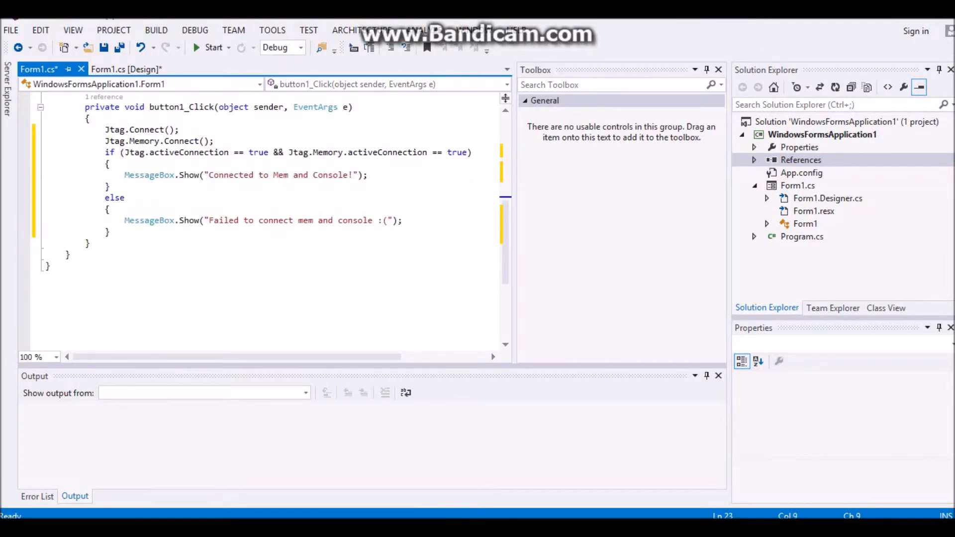
pyautogui.click(399, 219)
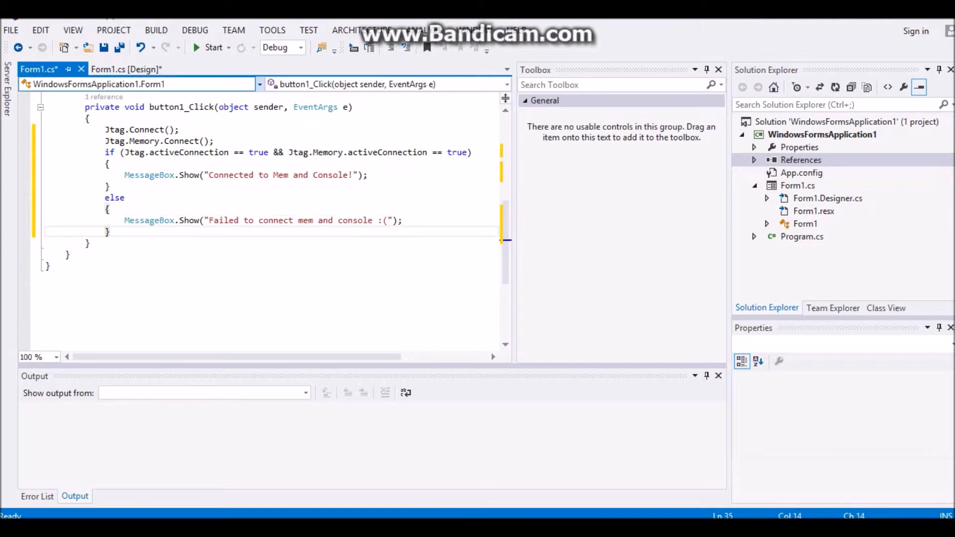
pyautogui.click(126, 68)
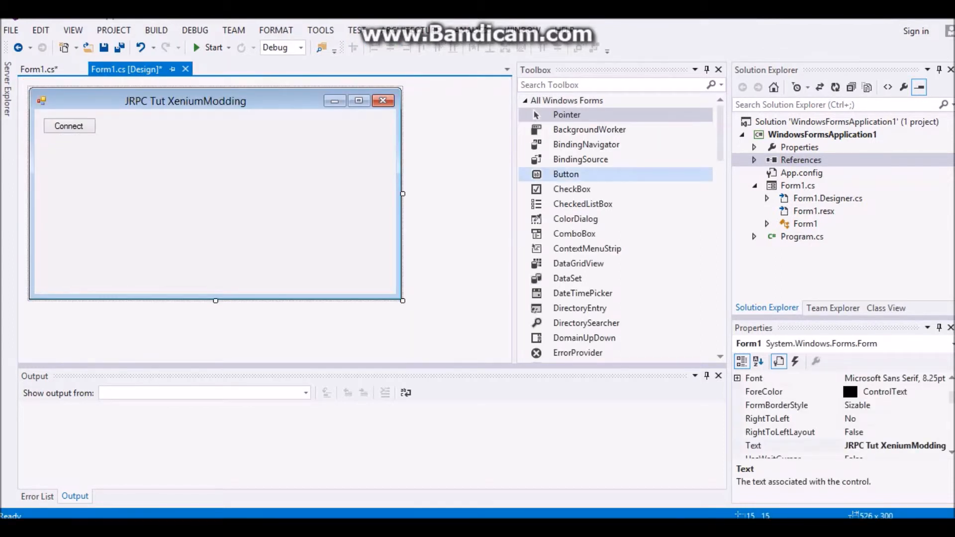
# Add button2 labelled 'Infections' to Form1 and generate its button2_Click handler
pyautogui.click(565, 173)
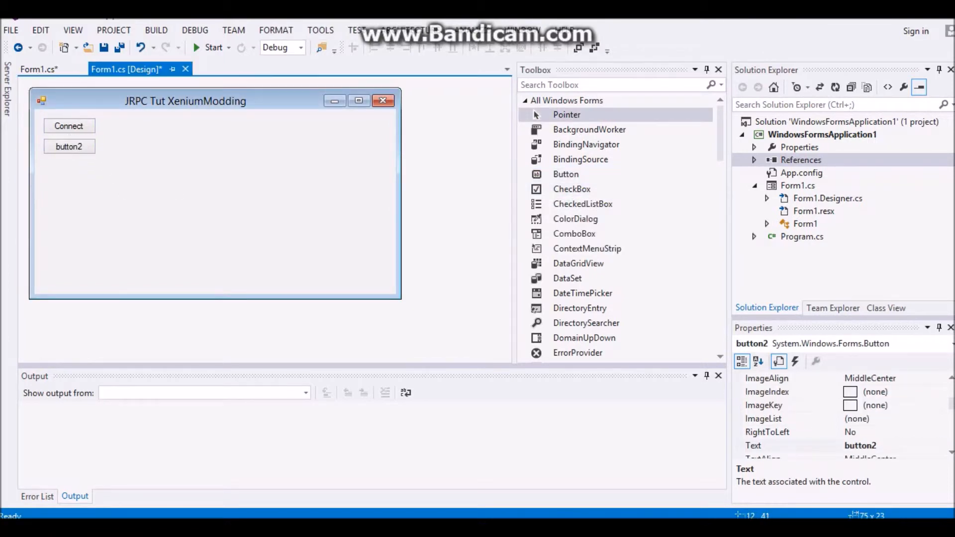
pyautogui.click(213, 244)
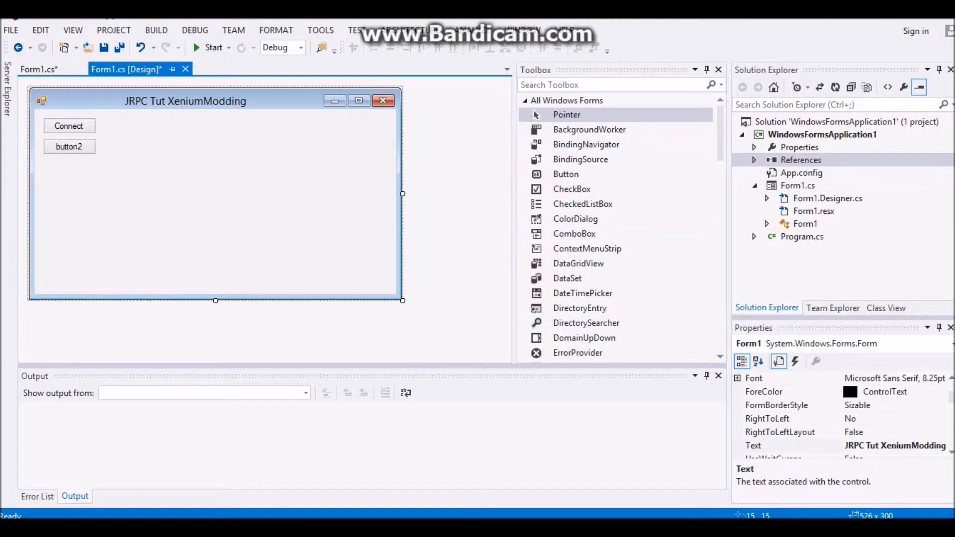
pyautogui.click(69, 146)
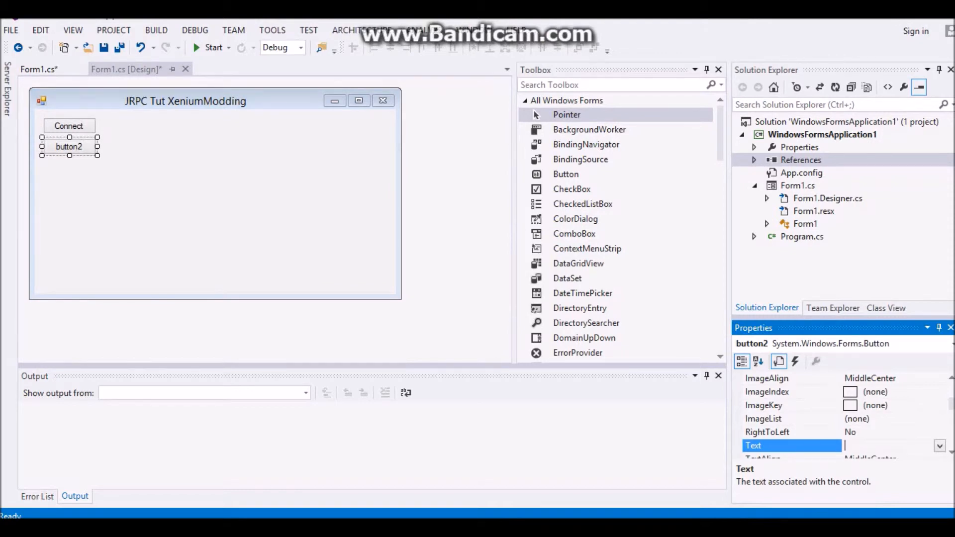
pyautogui.write('Promod')
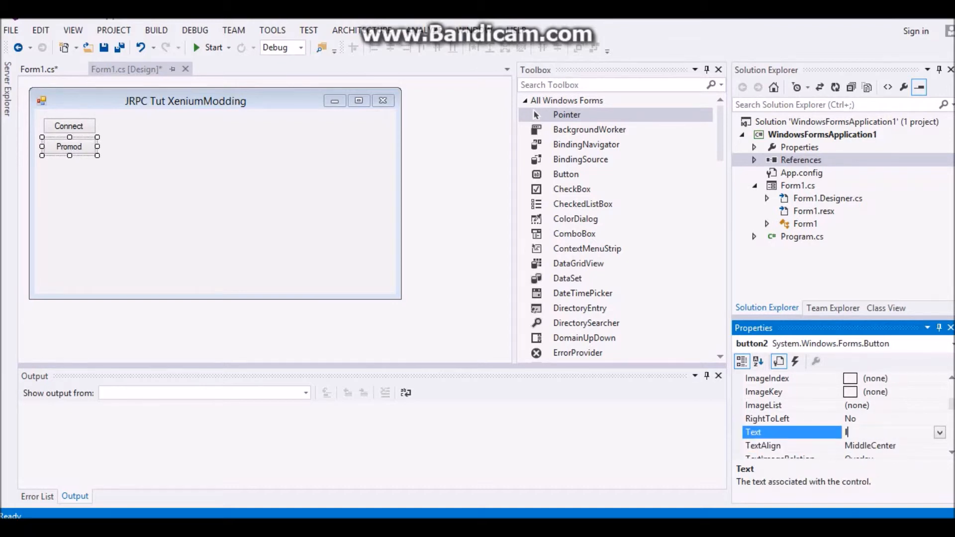
pyautogui.write('Infections')
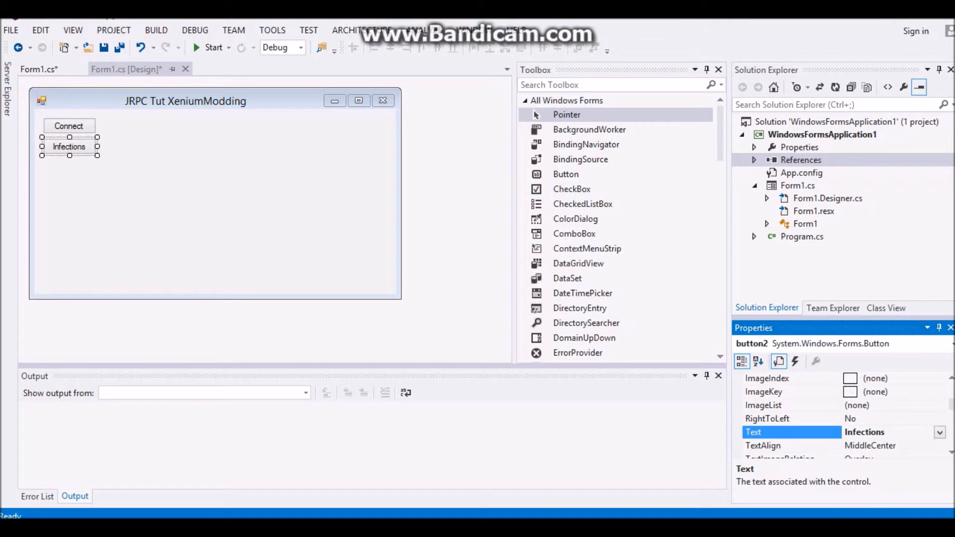
pyautogui.doubleClick(69, 146)
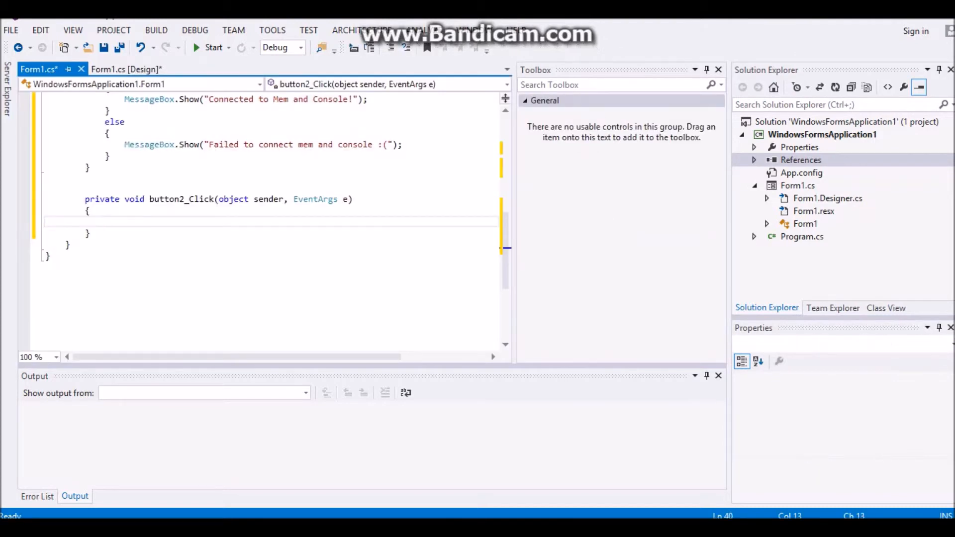
# Write Jtag.CallVoid(SV, -1, 0, "s cg_fov 95"); in button2_Click and begin the next Jtag line
pyautogui.write('Jtag')
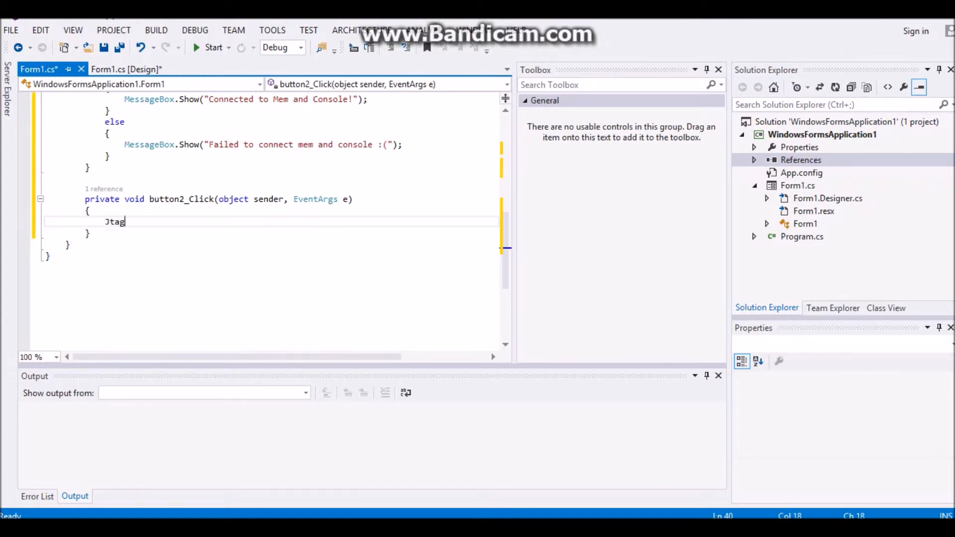
pyautogui.write('.CallVoid(')
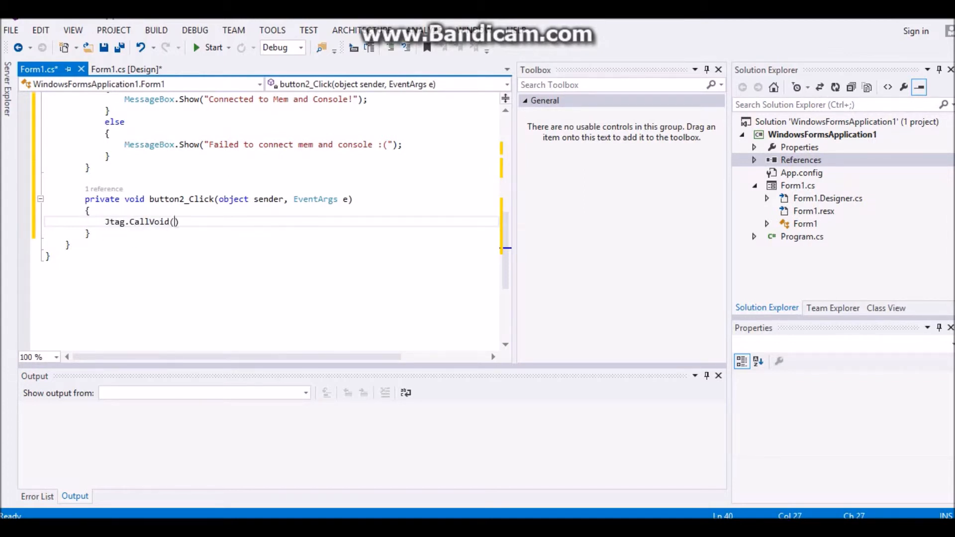
pyautogui.write('SV')
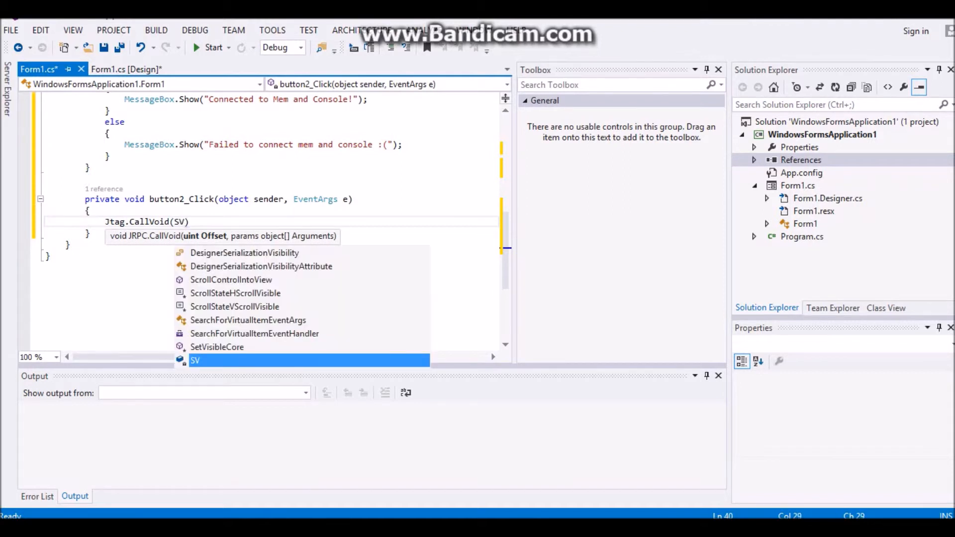
pyautogui.write(', -1)')
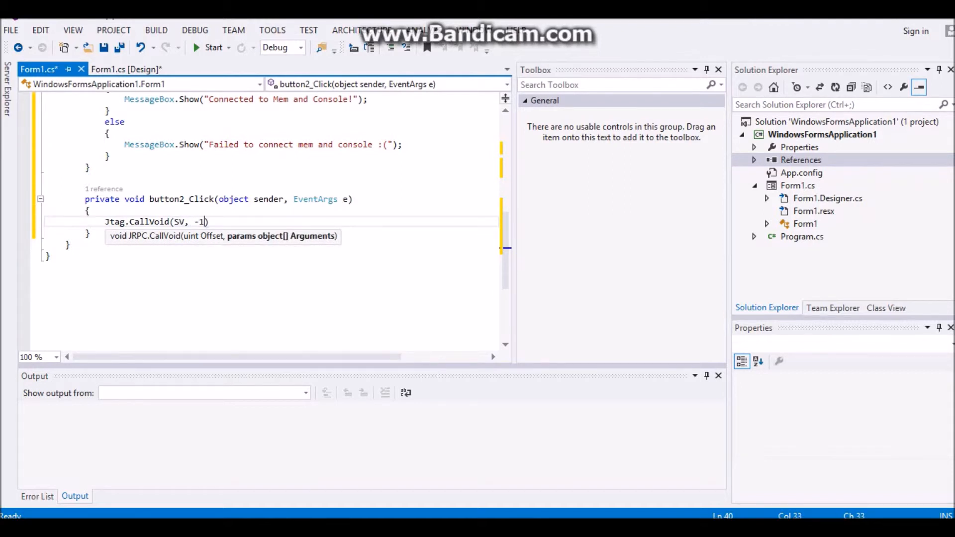
pyautogui.write(', 0, "')
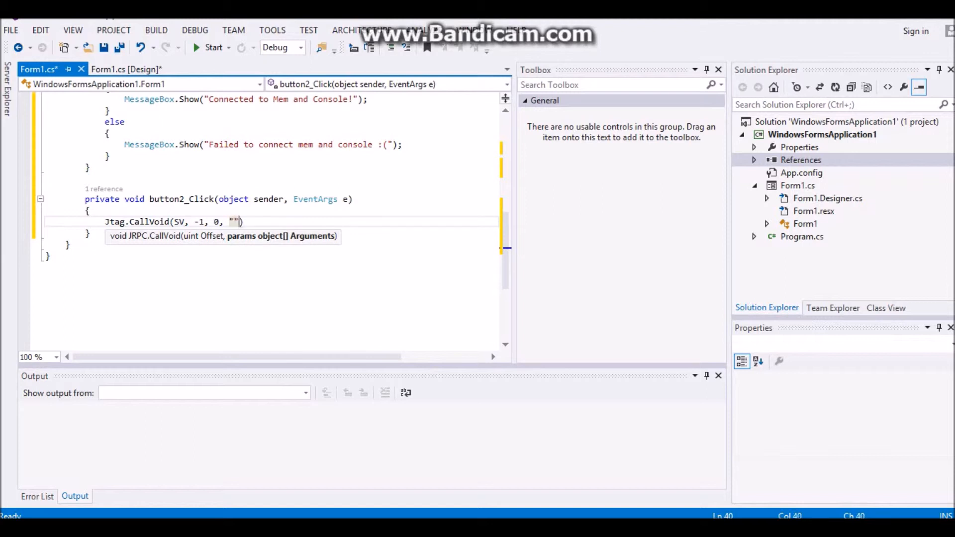
pyautogui.write(');')
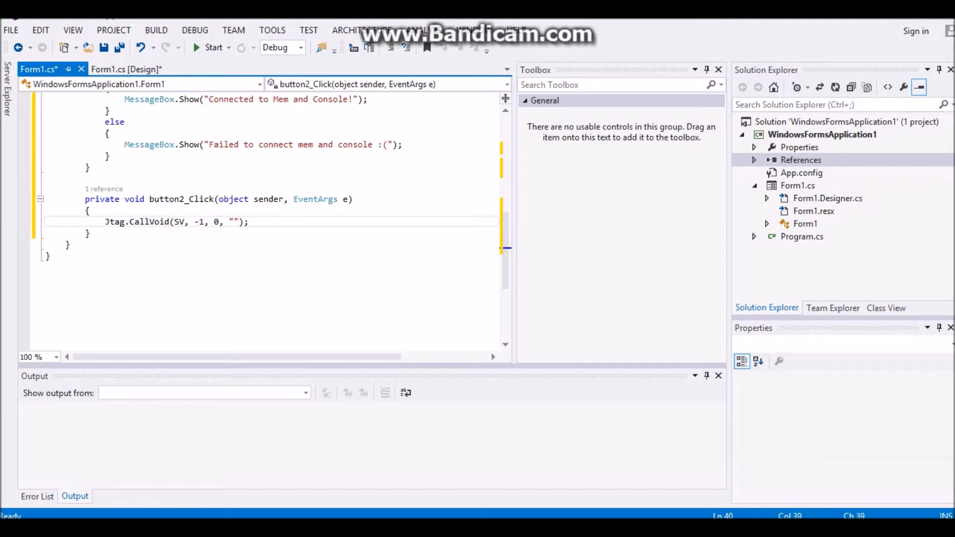
pyautogui.write('s c')
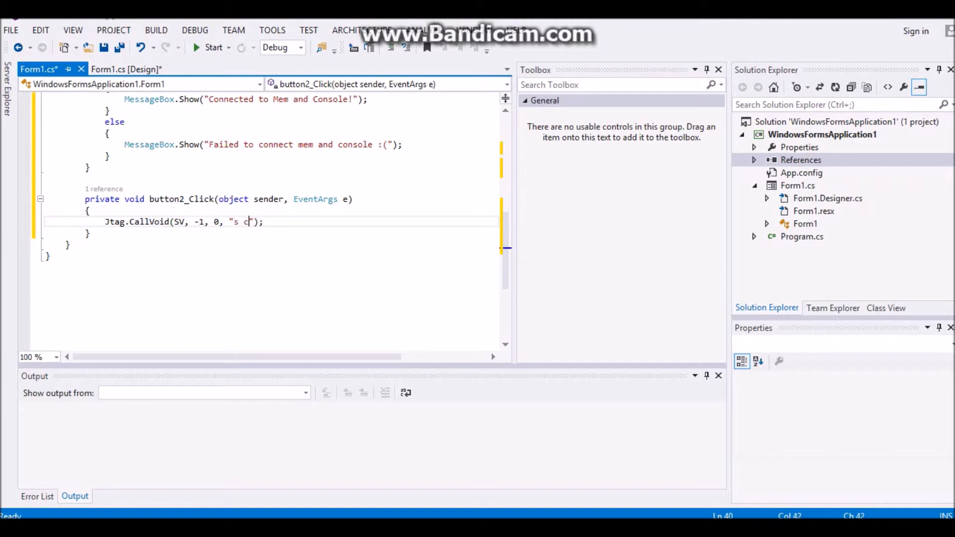
pyautogui.write('g_fov')
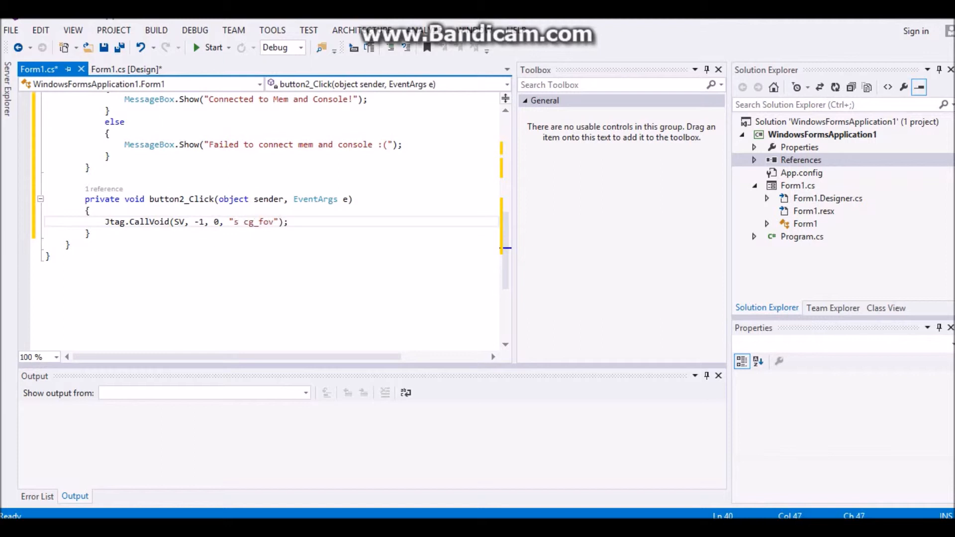
pyautogui.write('95')
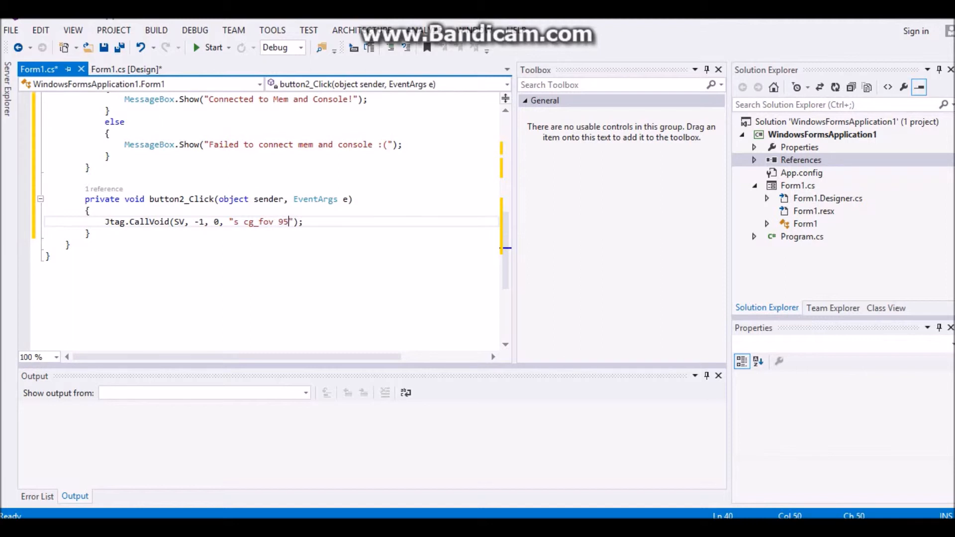
pyautogui.press('Return')
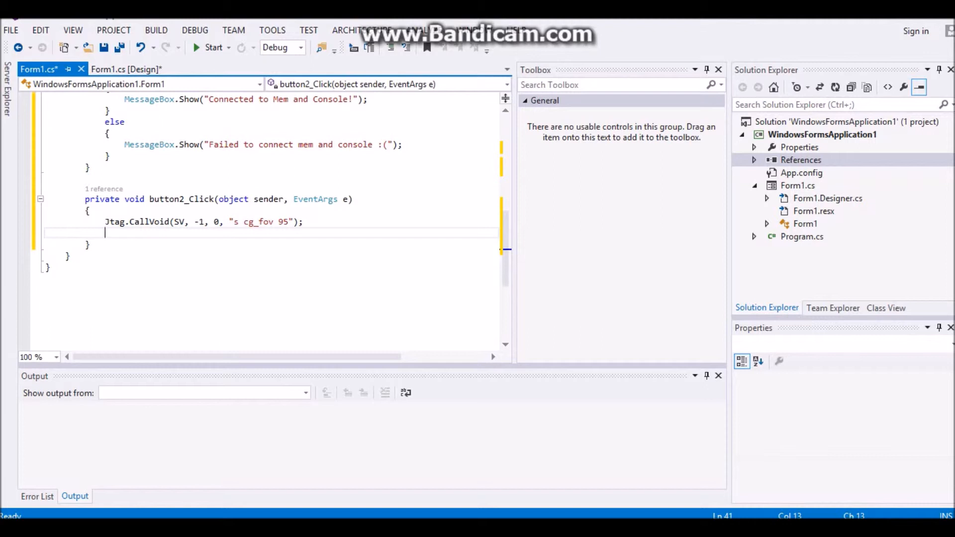
pyautogui.write('Jtag.ca')
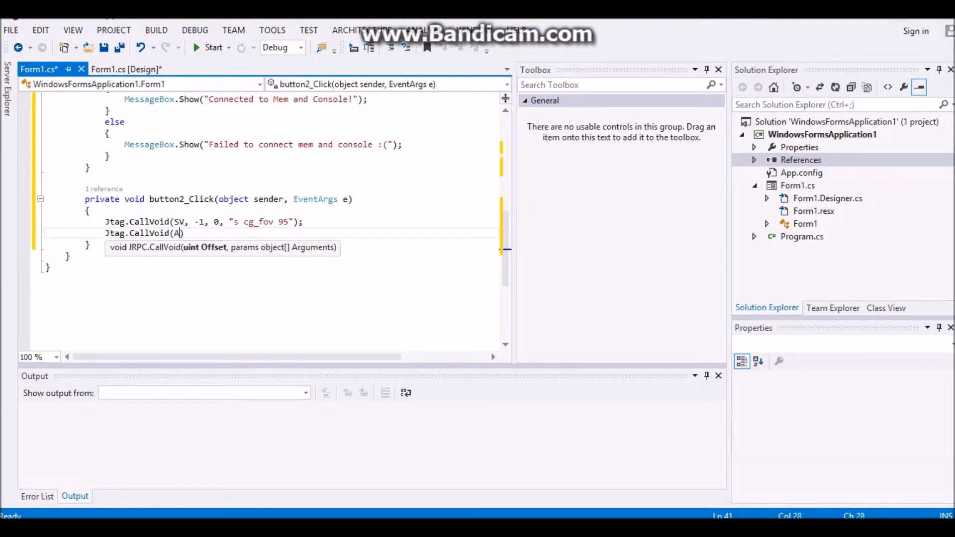
# Complete the second call as Jtag.CallVoid(SV, -1, 0, "s r_specularMap 2");
pyautogui.press('Backspace')
pyautogui.write('SV, -1, 0, "");')
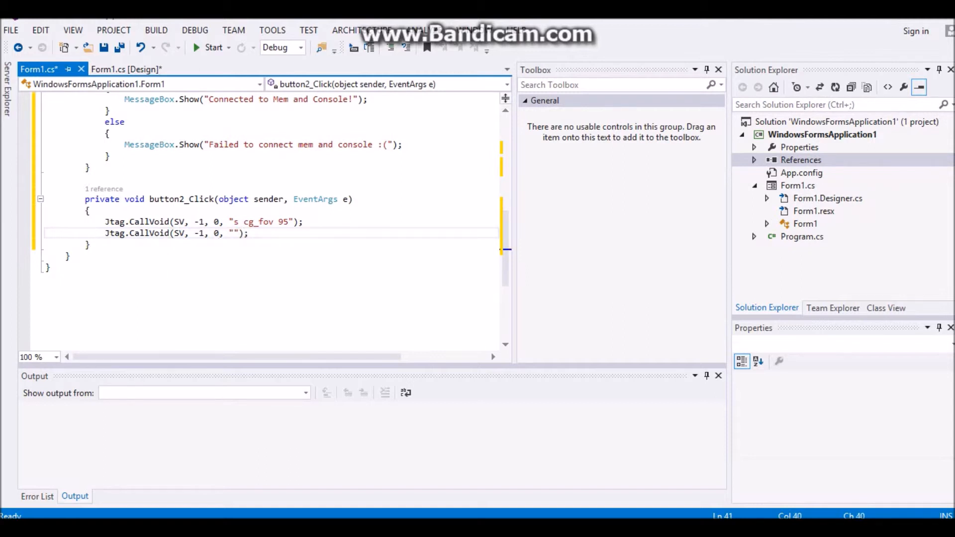
pyautogui.write('s')
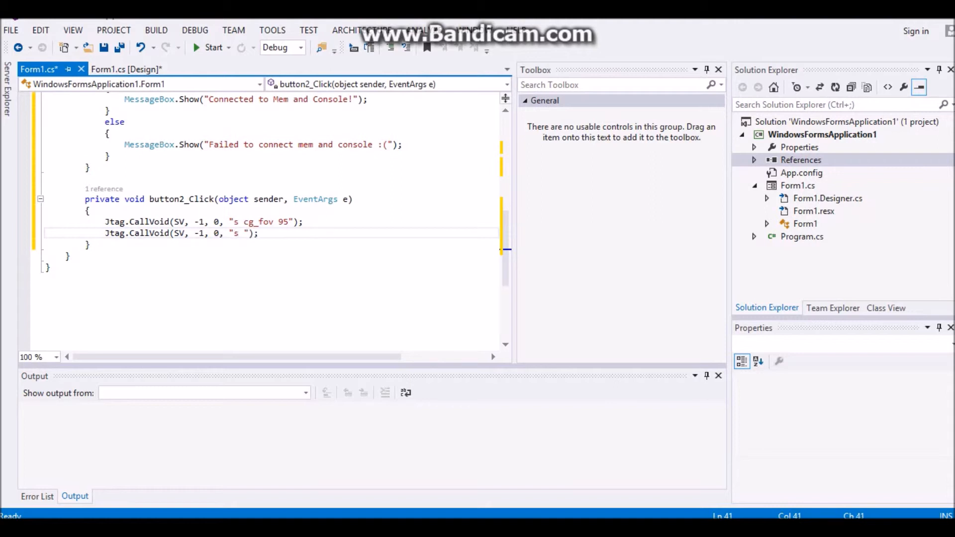
pyautogui.write('r_spe')
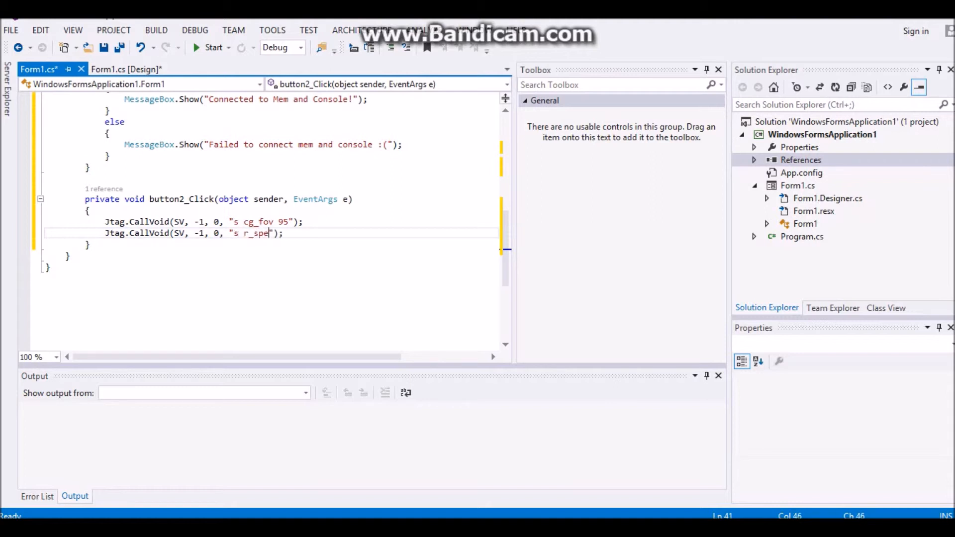
pyautogui.write('cular')
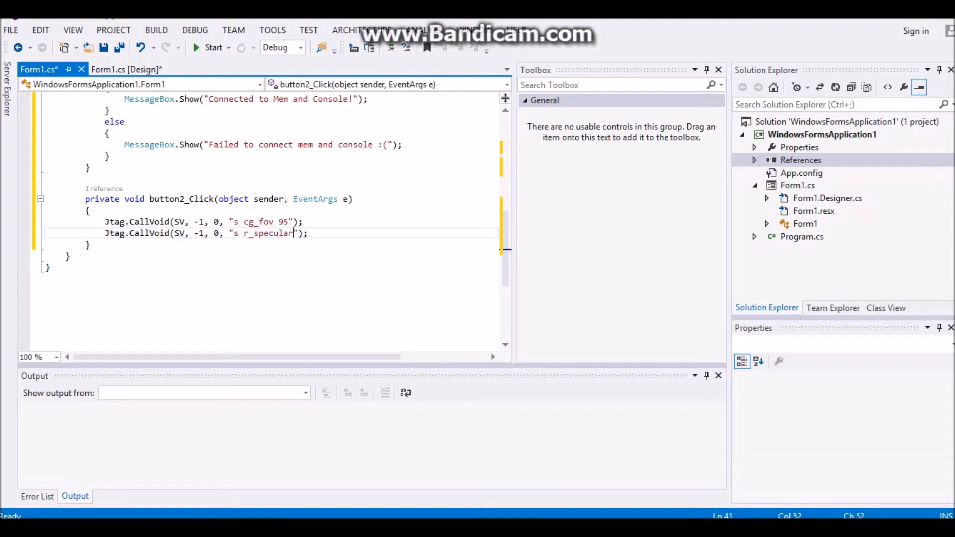
pyautogui.write('Map 2')
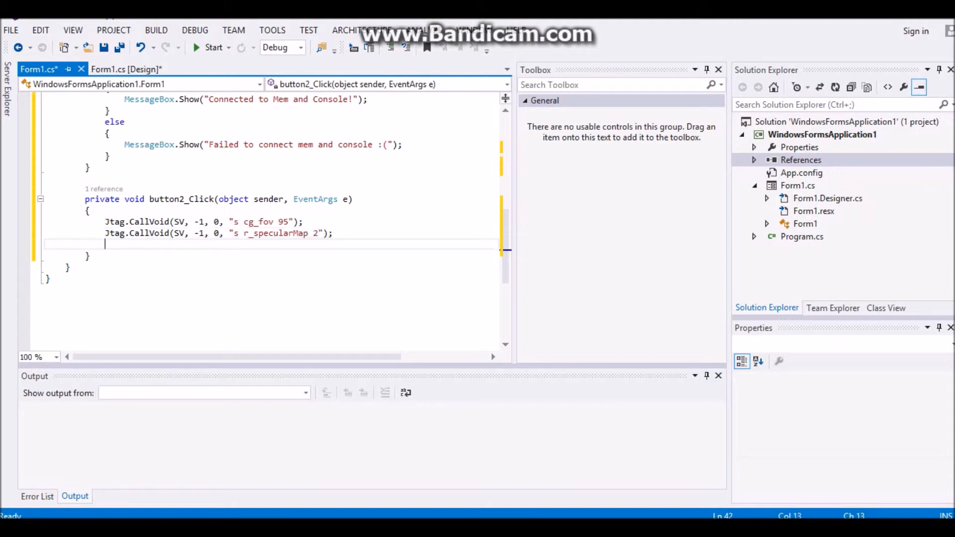
# Write the third call Jtag.CallVoid(SV, -1, 0, "s ui_showList 1"); and start a fourth with empty quotes
pyautogui.write('Jtag.CallVoid(')
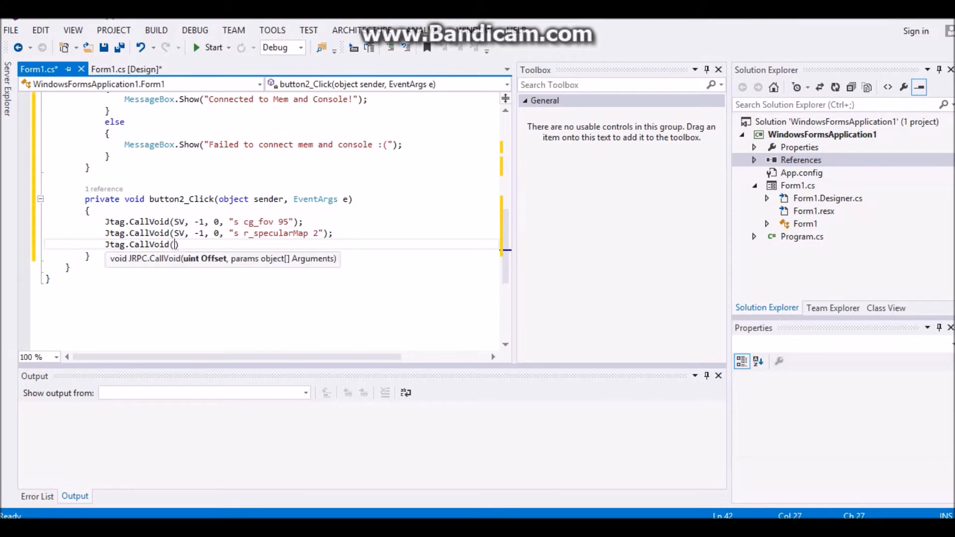
pyautogui.write('SV, -1, 0, "s ui_showList 1')
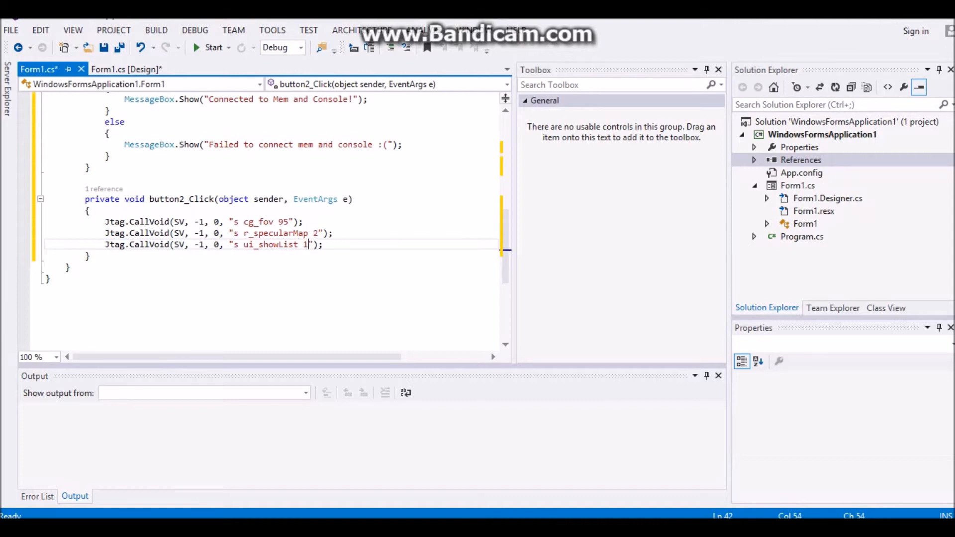
pyautogui.write('Jtag.CallVoid')
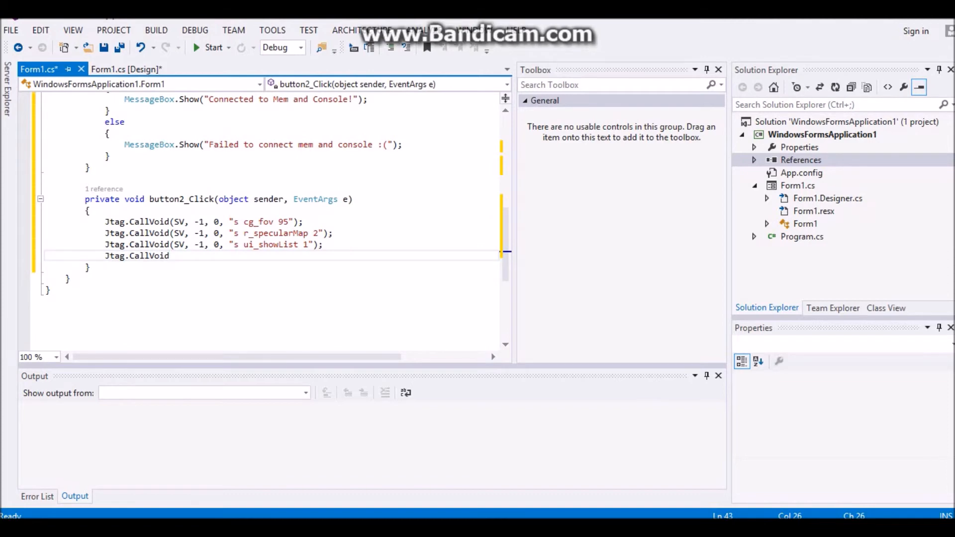
pyautogui.write('("")')
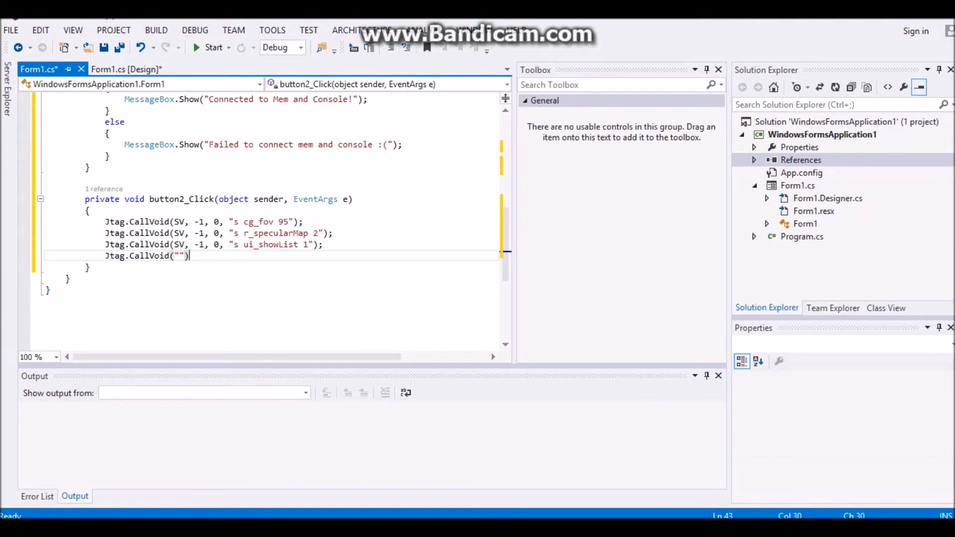
pyautogui.write('SV, -1, 0,')
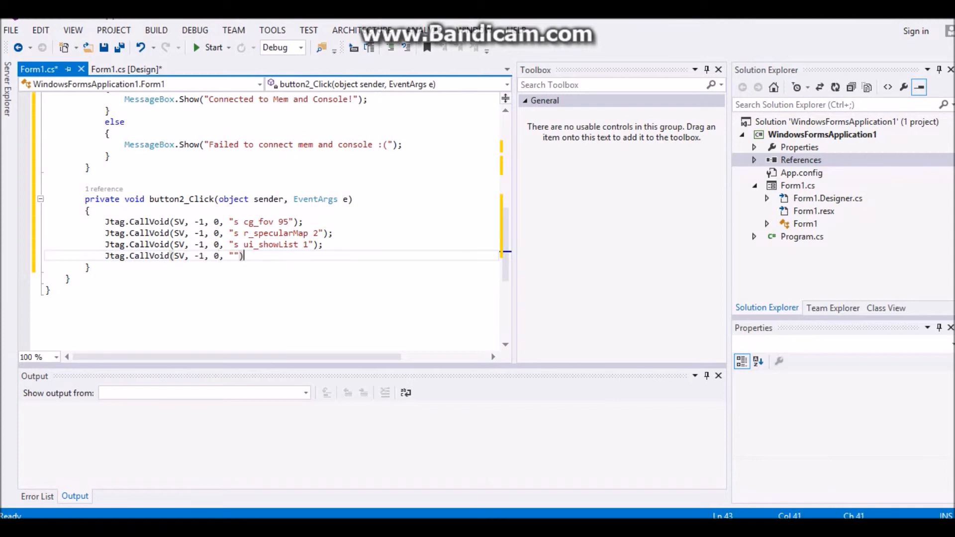
# Fill the fourth call's string with f \"^2Sputnik infected your ass :D\" and terminate the line
pyautogui.write(';')
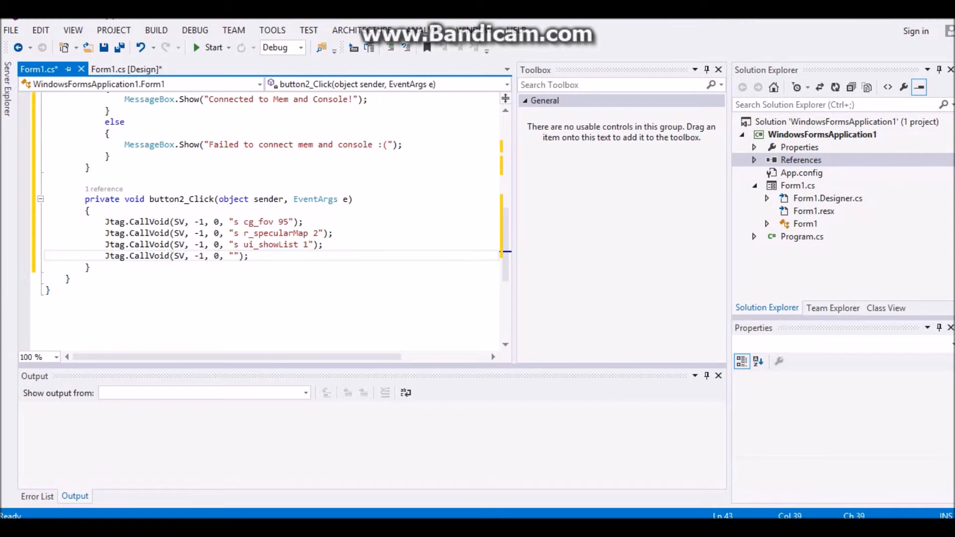
pyautogui.write('f')
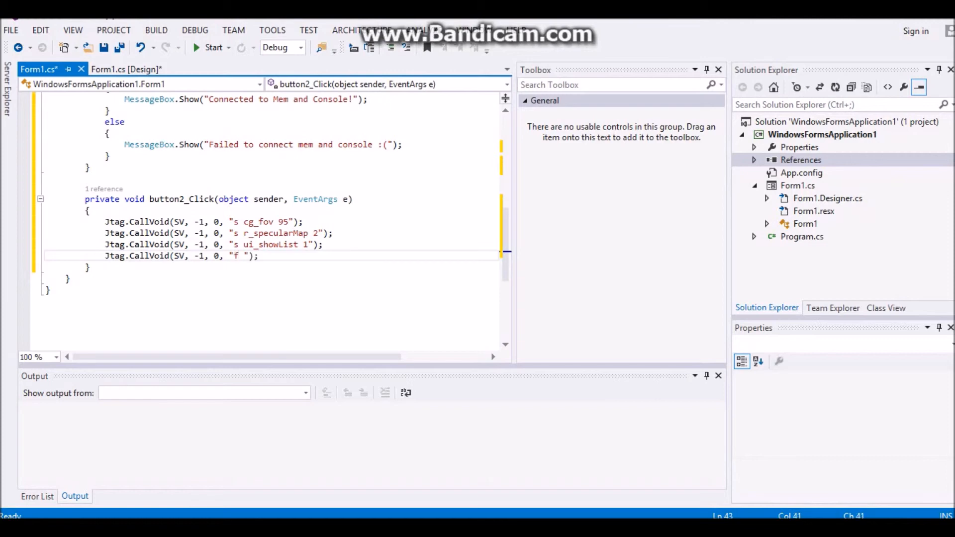
pyautogui.write('\\"')
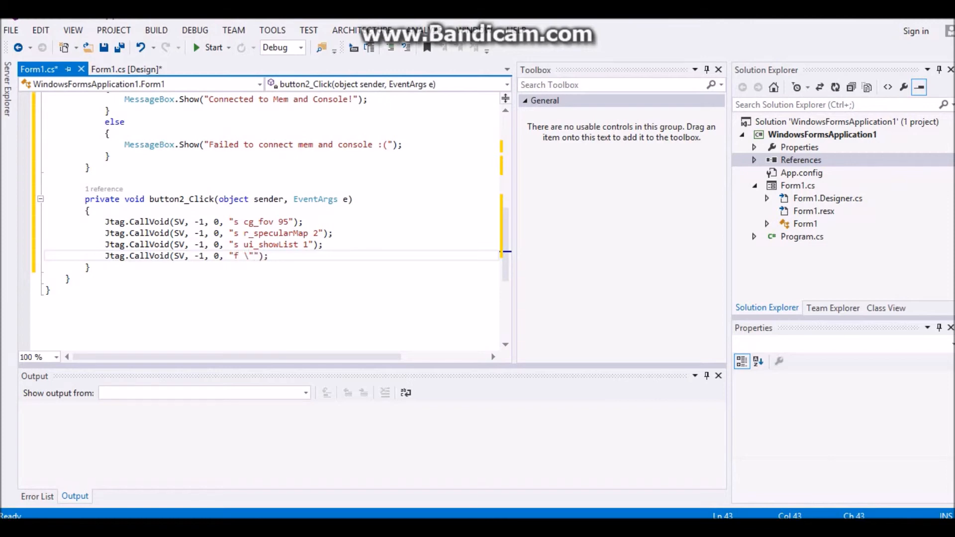
pyautogui.write('\\')
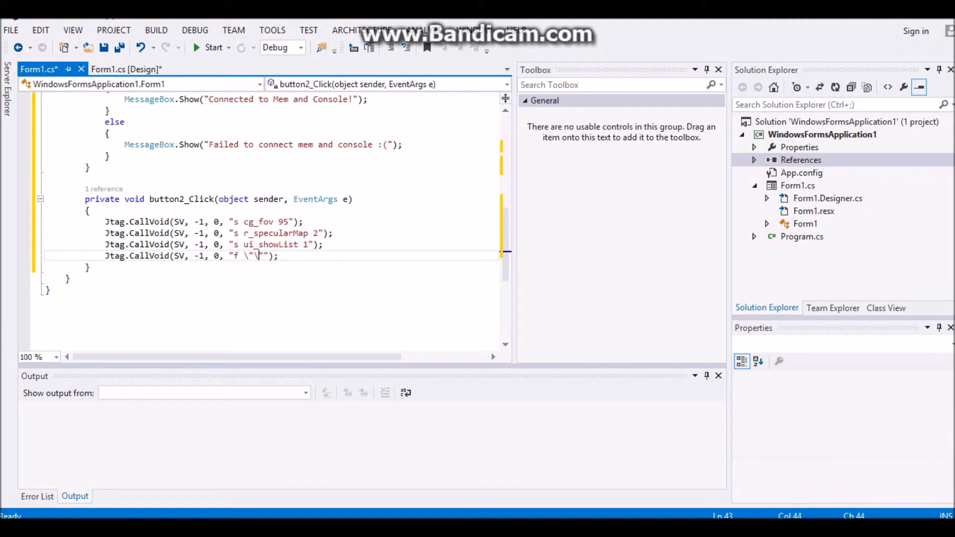
pyautogui.press('Backspace')
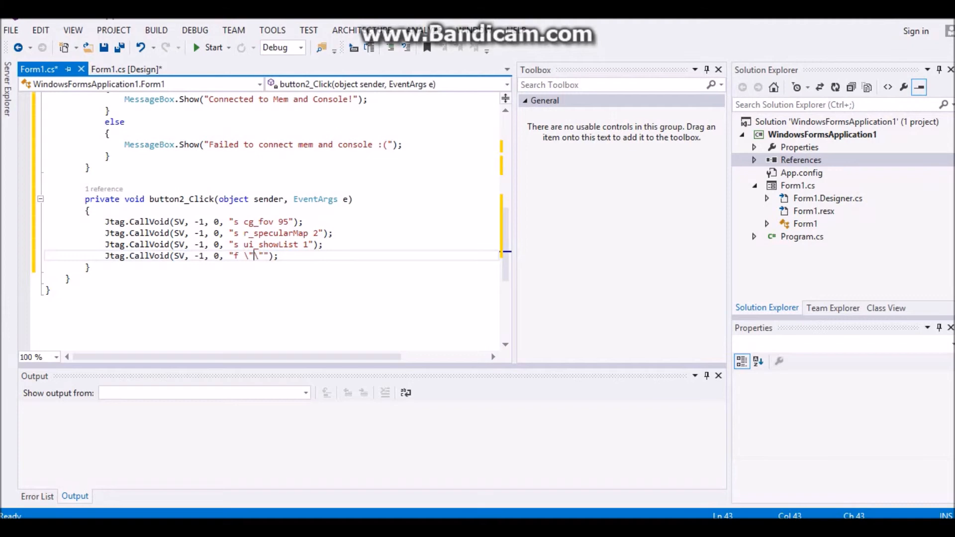
pyautogui.write('^2Sputnik infected')
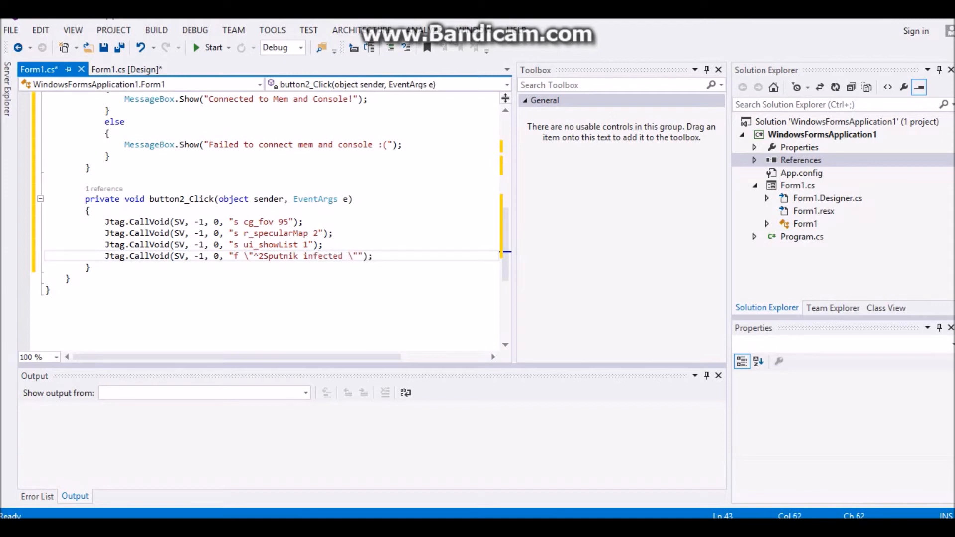
pyautogui.write('youtr')
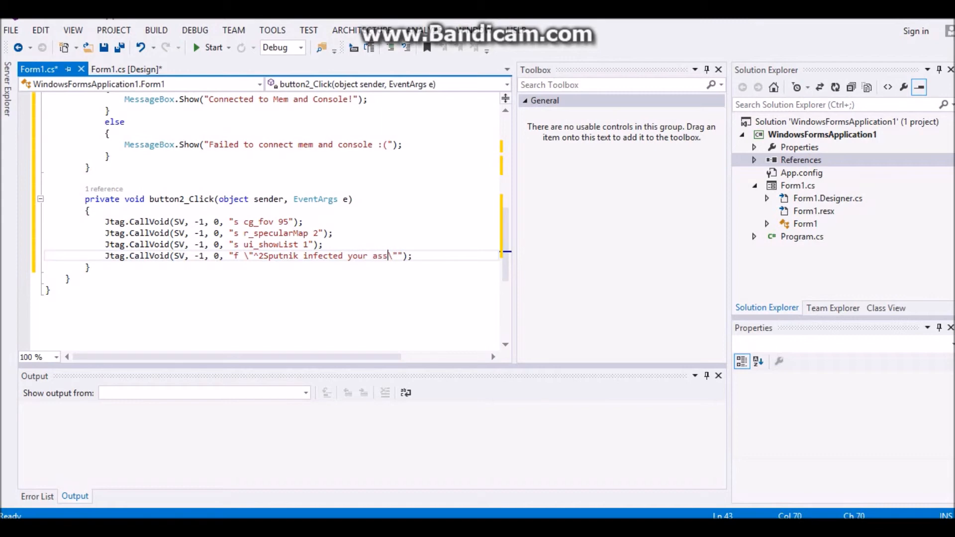
pyautogui.write(':D\\')
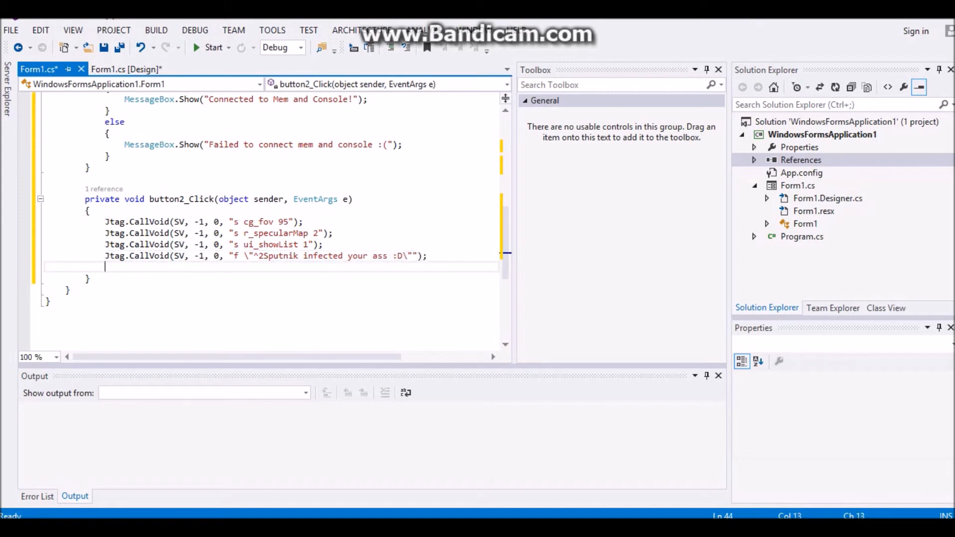
# Write the fifth call Jtag.CallVoid(SV, -1, 0, "c \"^5Join XeniumModding.Com <3\"");
pyautogui.write('Jtag.CallVoid(')
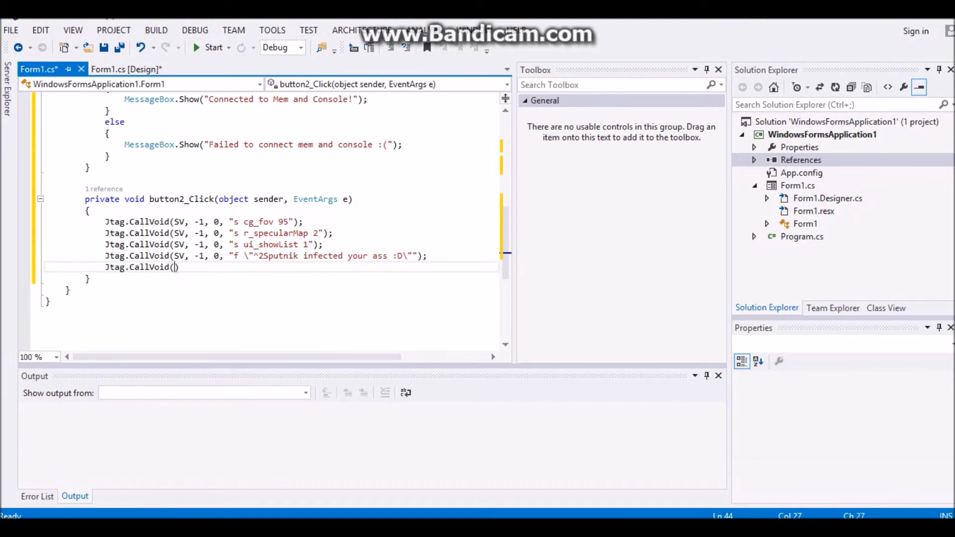
pyautogui.write('SV, -1')
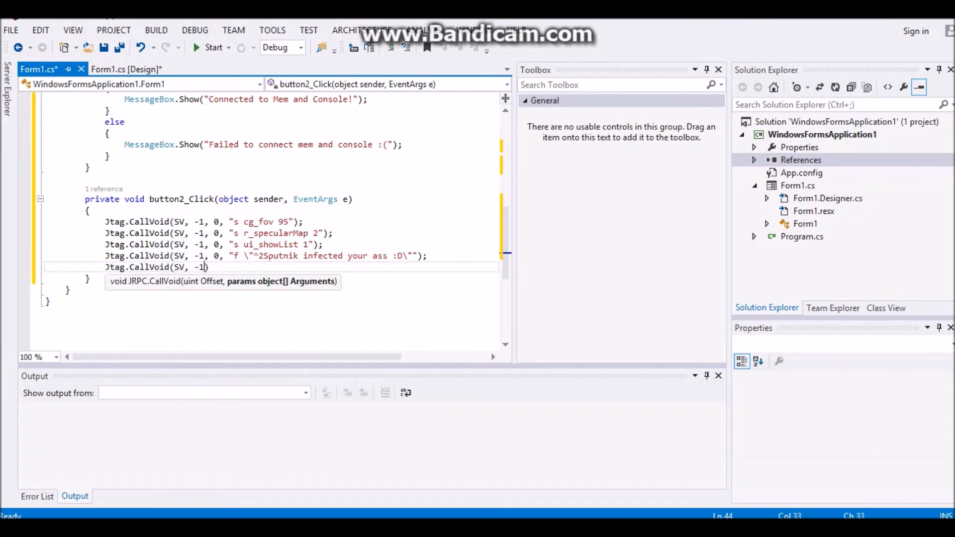
pyautogui.write(', 0, ""')
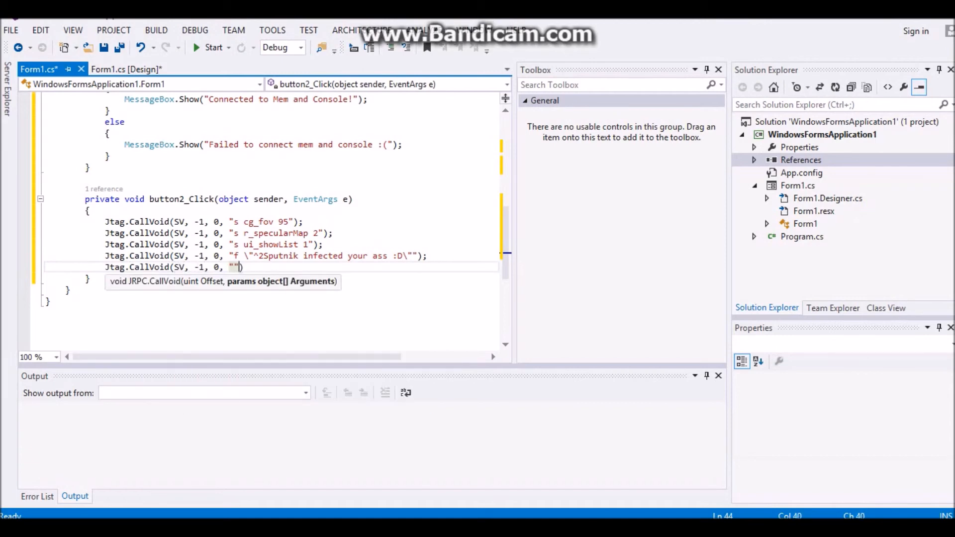
pyautogui.write(');')
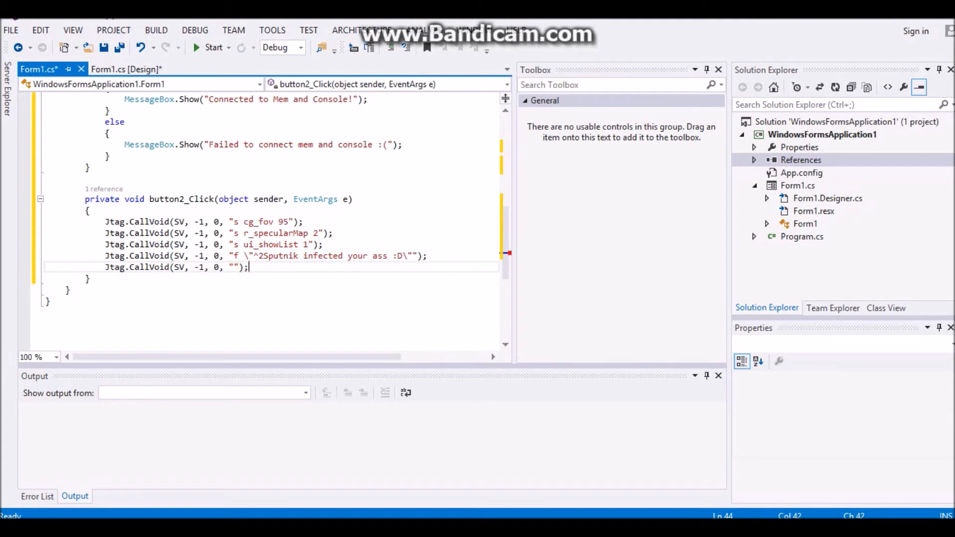
pyautogui.write('c \\"\\')
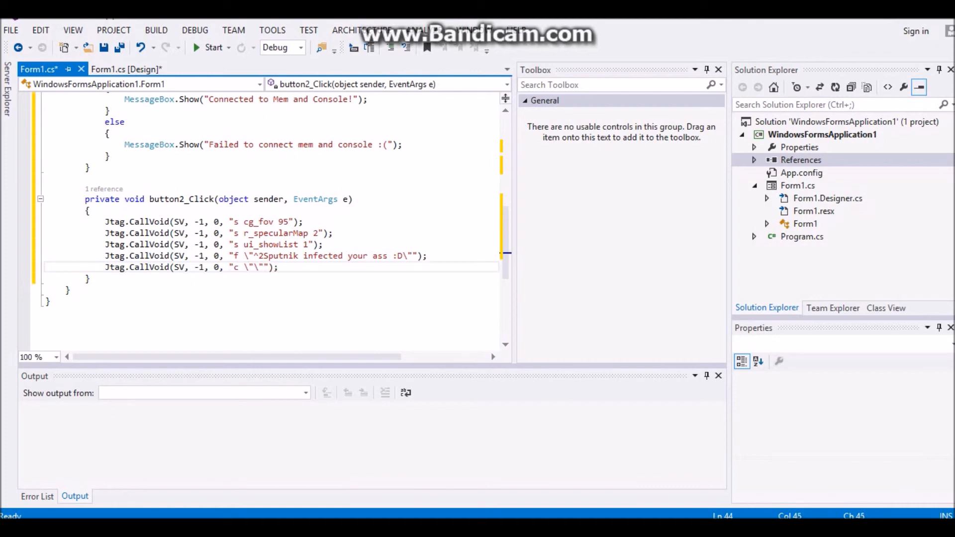
pyautogui.write('^2')
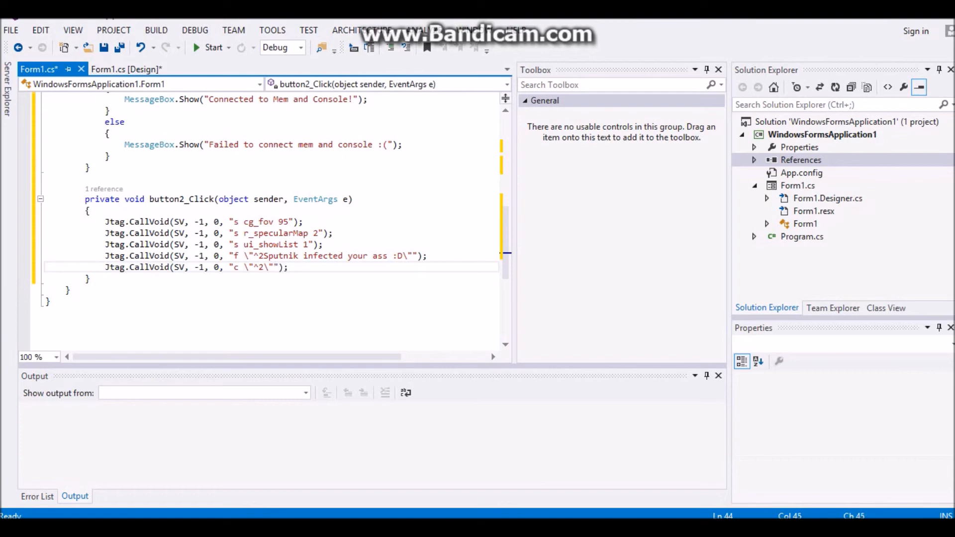
pyautogui.write('5')
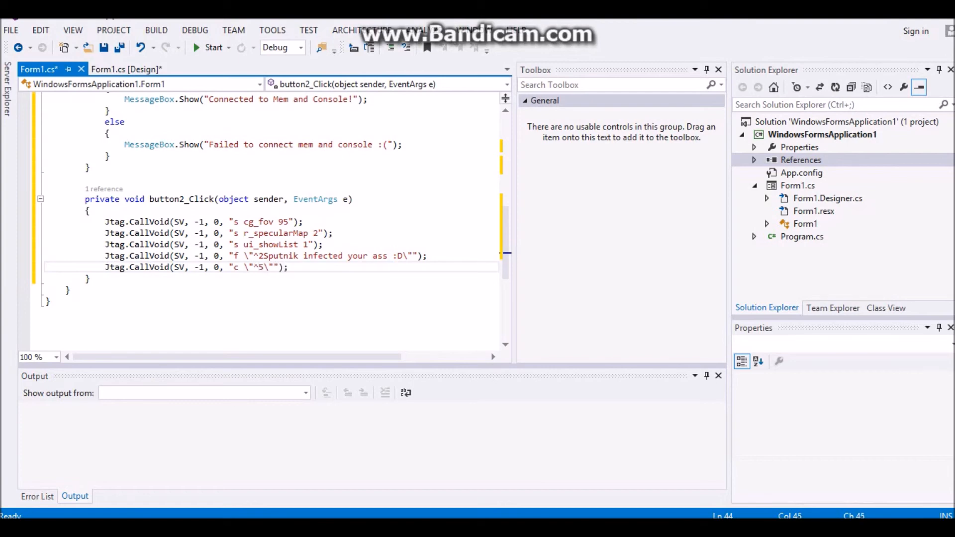
pyautogui.write('Join')
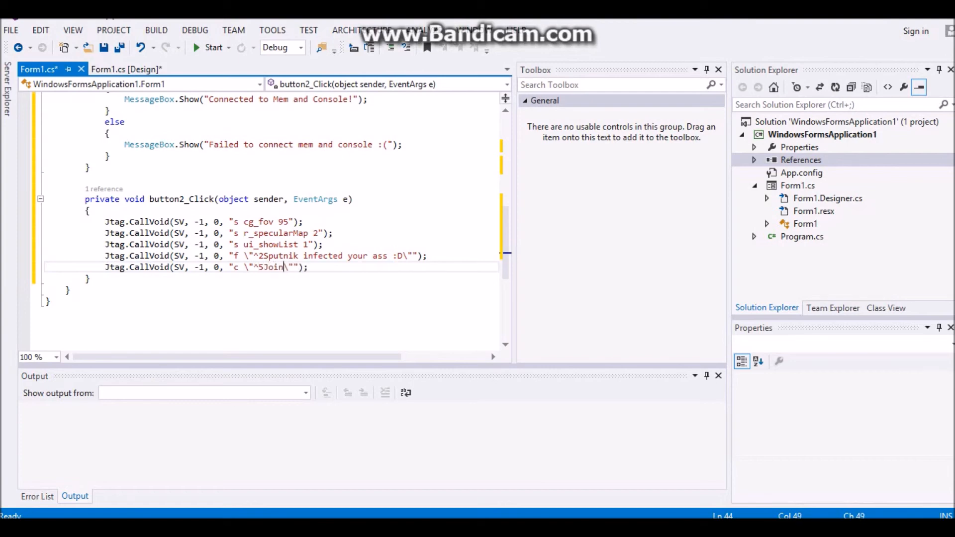
pyautogui.write('XeniumMo')
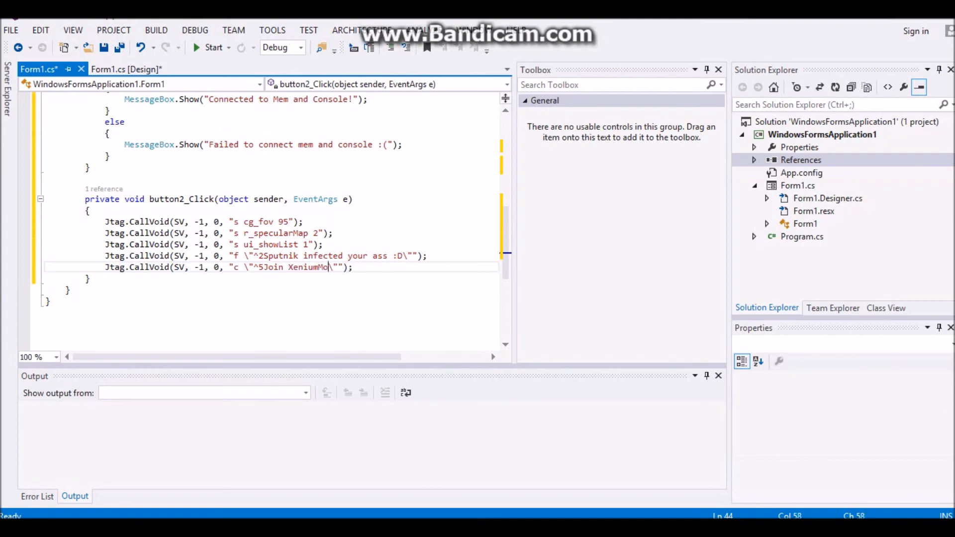
pyautogui.write('dding.COm')
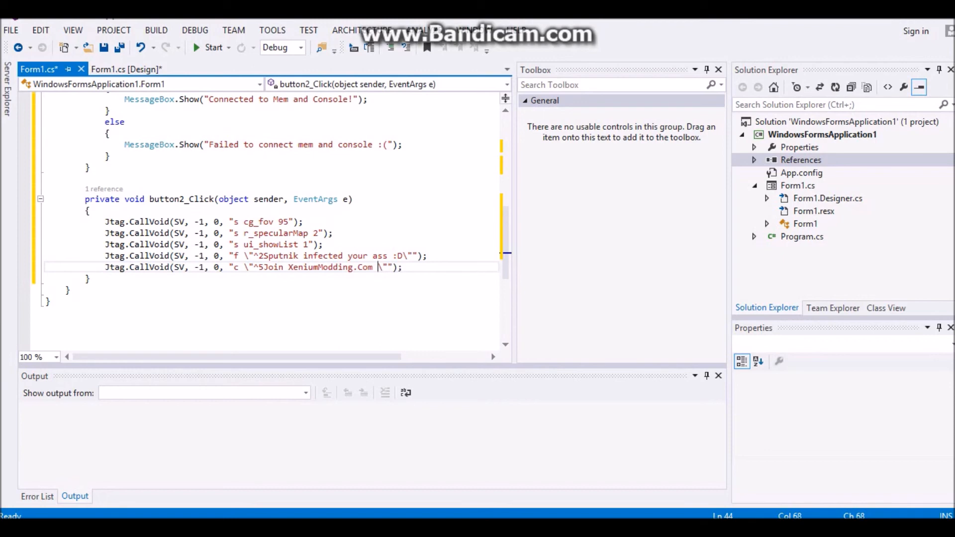
pyautogui.write('<3')
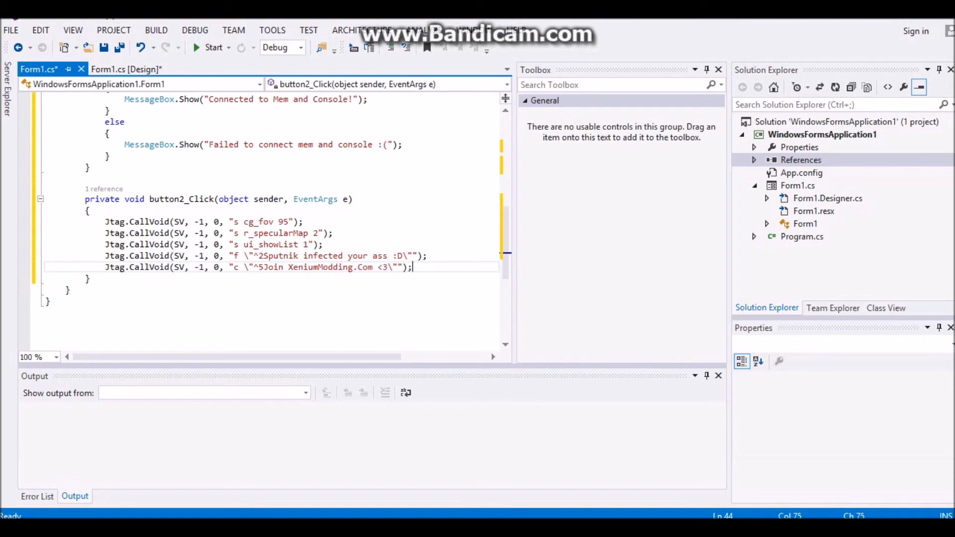
pyautogui.scroll(3)
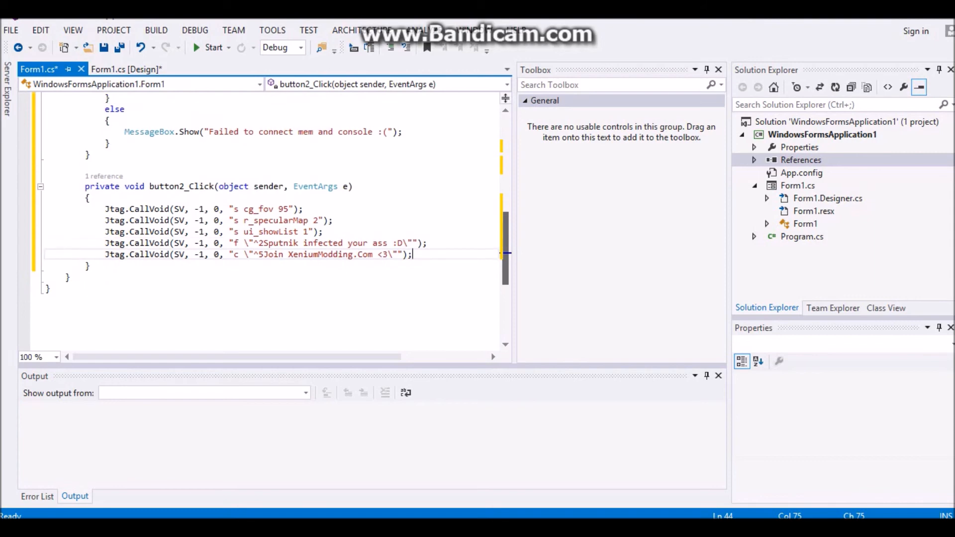
pyautogui.scroll(3)
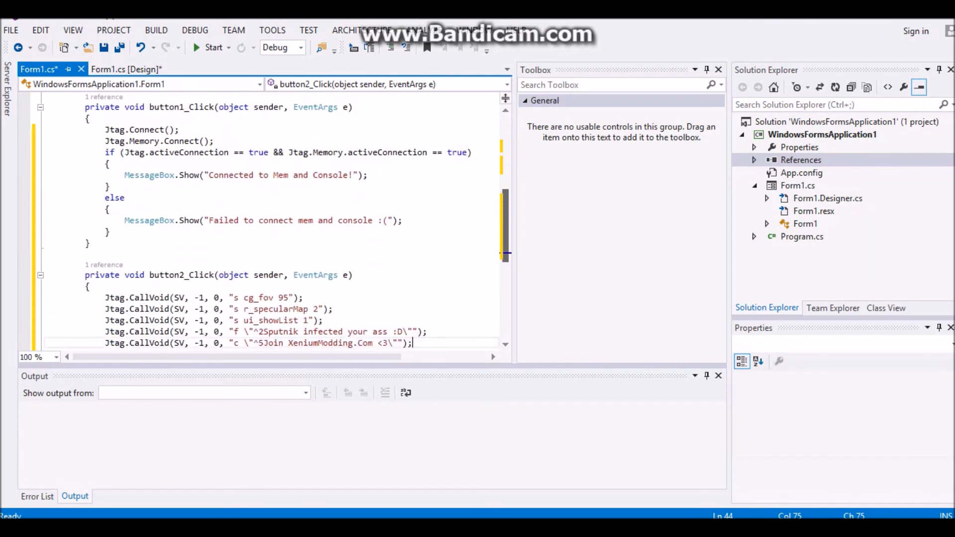
pyautogui.scroll(3)
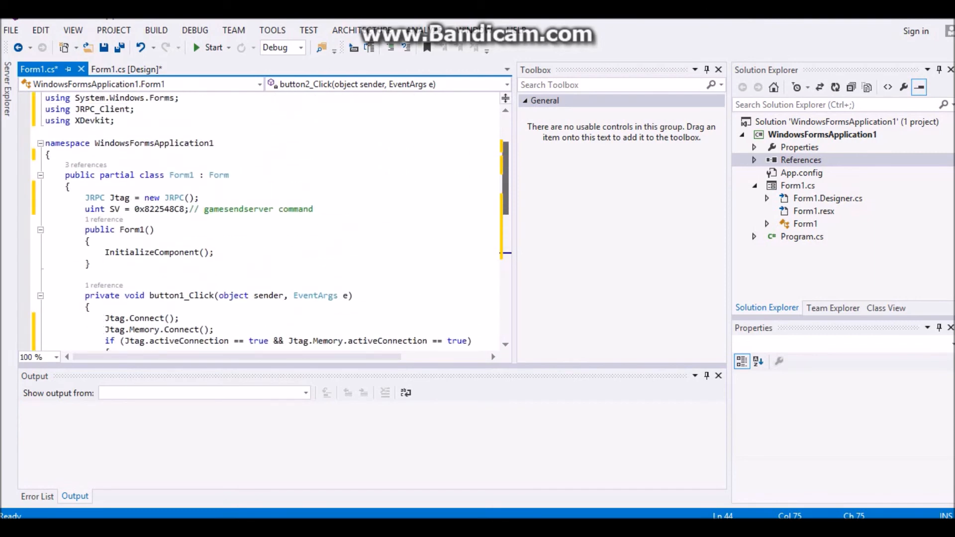
pyautogui.scroll(-3)
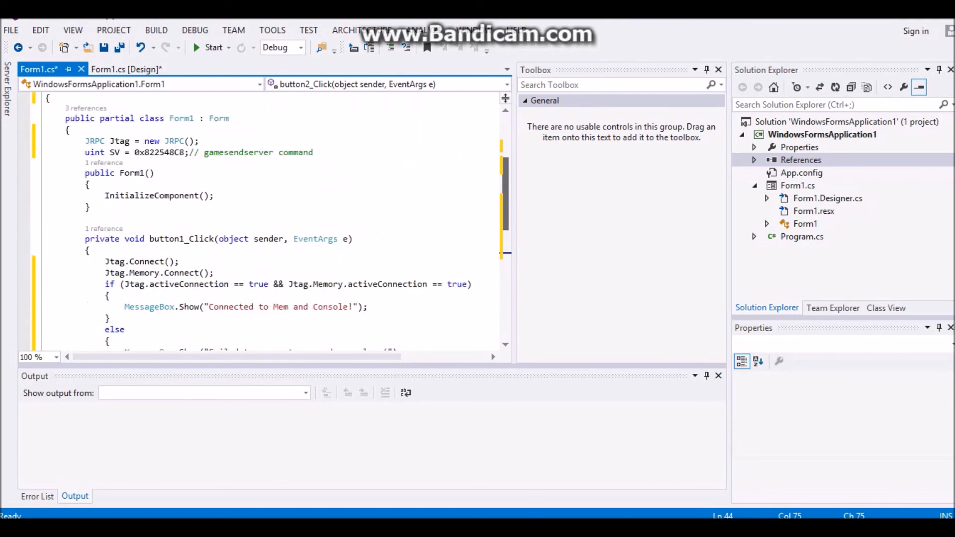
pyautogui.scroll(-3)
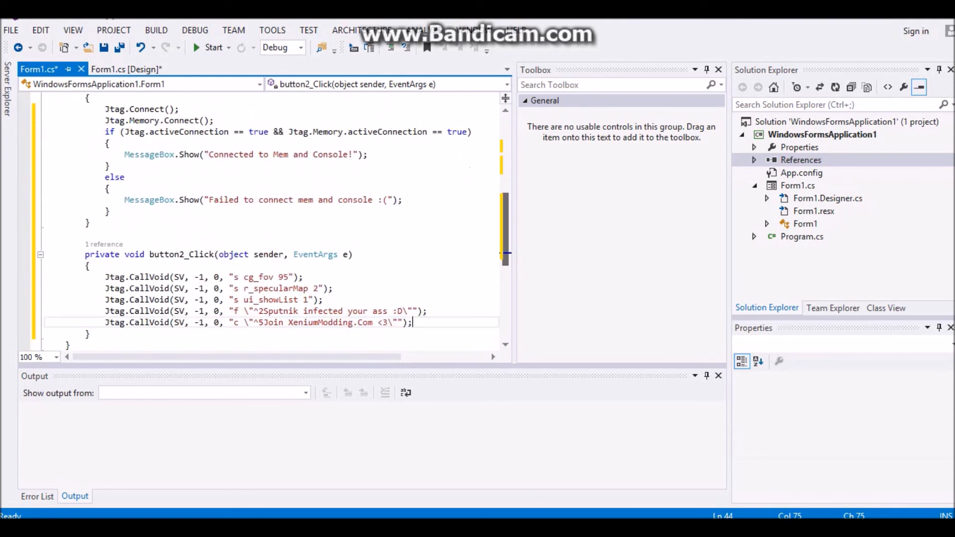
pyautogui.scroll(-3)
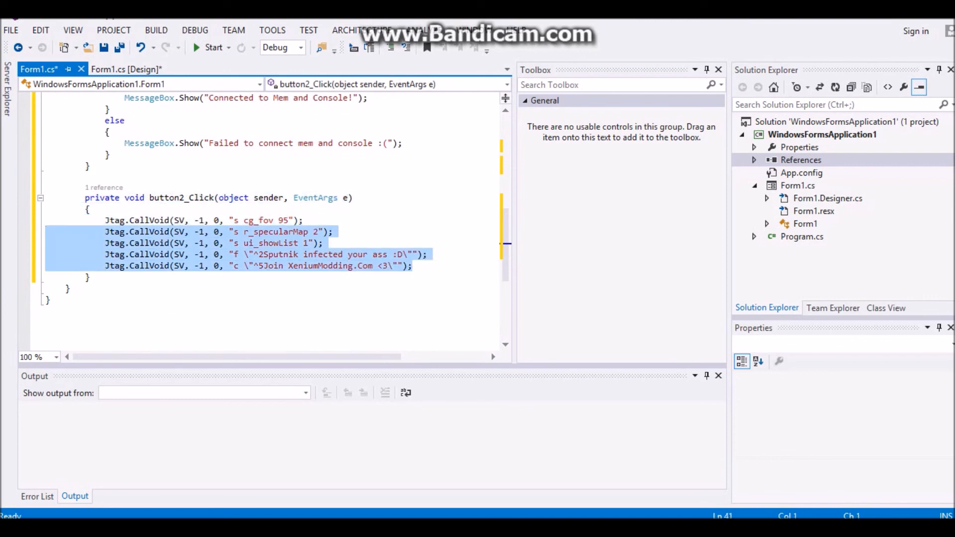
pyautogui.click(334, 232)
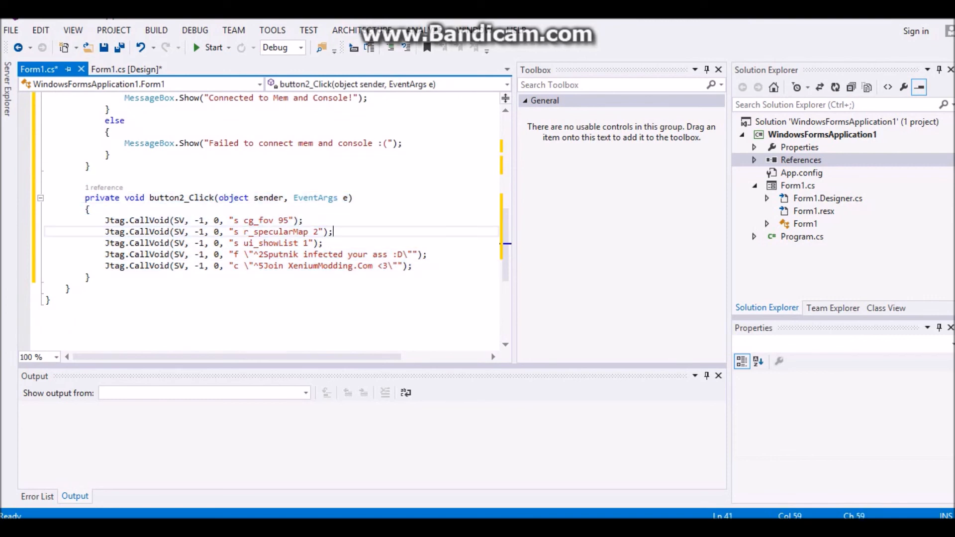
pyautogui.scroll(3)
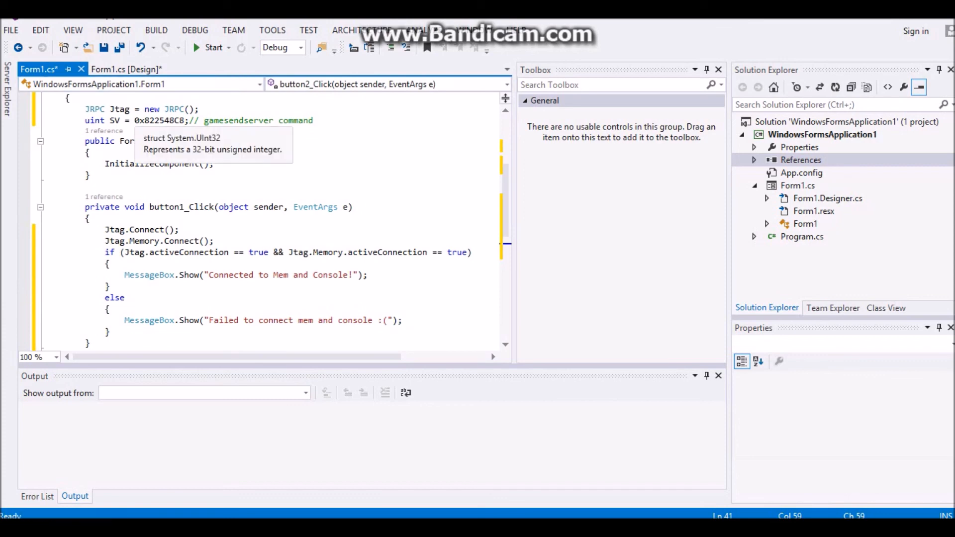